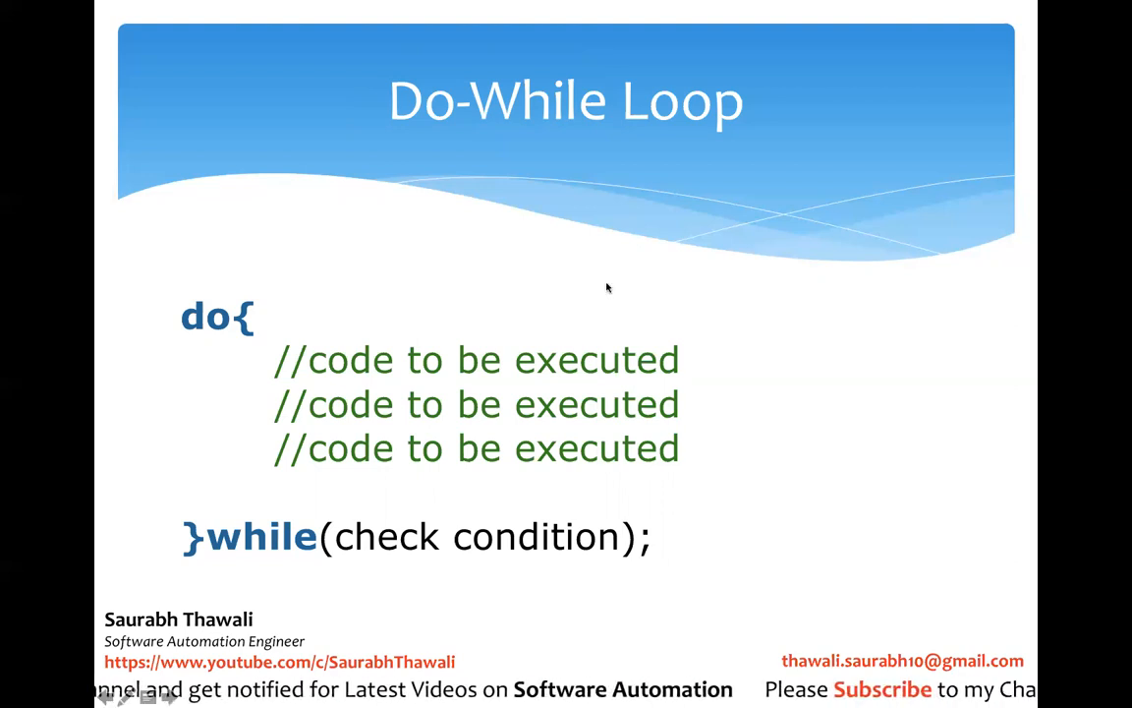
mouse_move(534, 471)
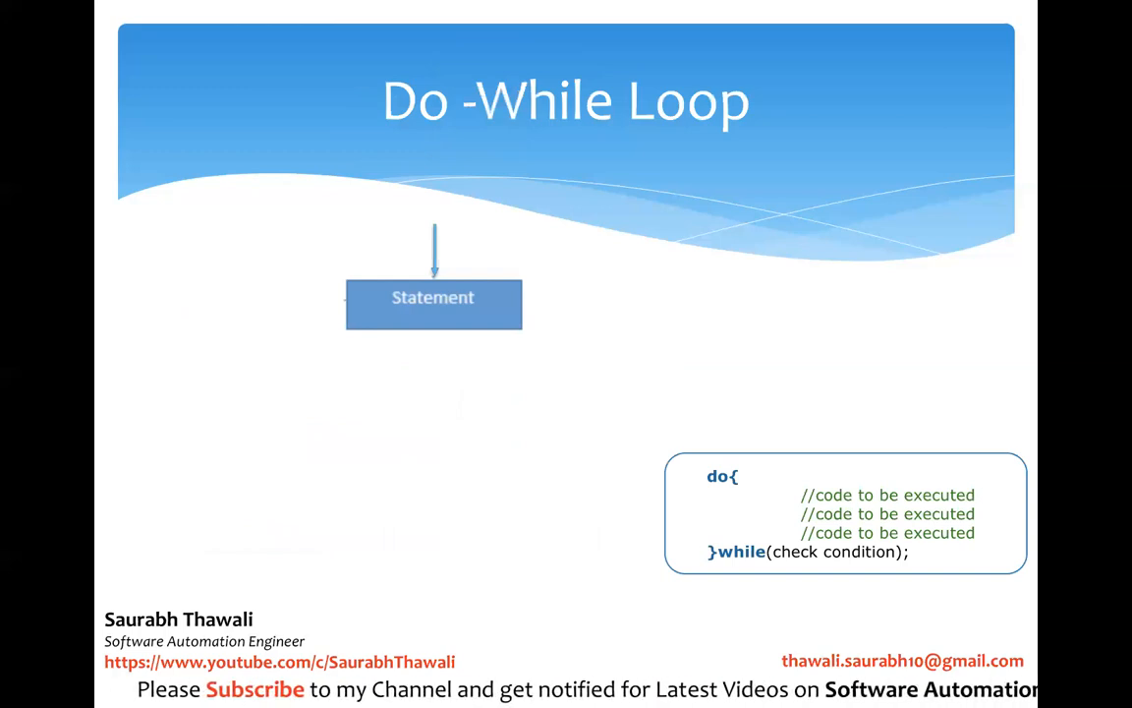
click(434, 354)
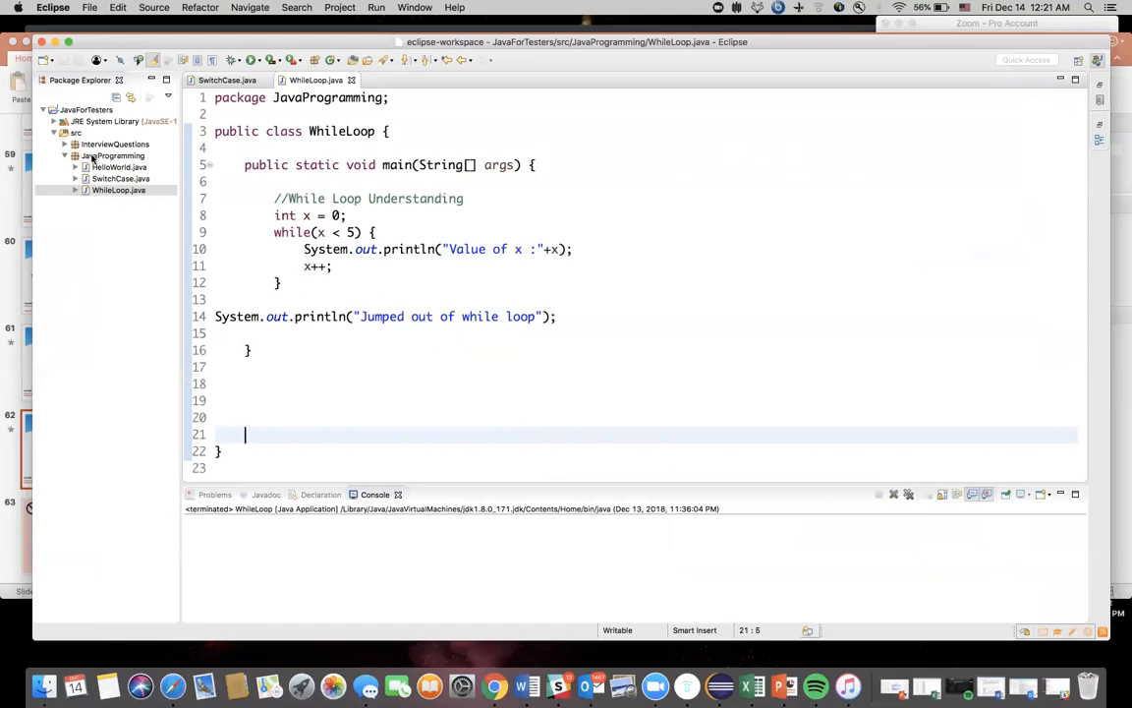
Create the DoWhileLoop class in JavaProgramming with a public static void main stub
right_click(116, 155)
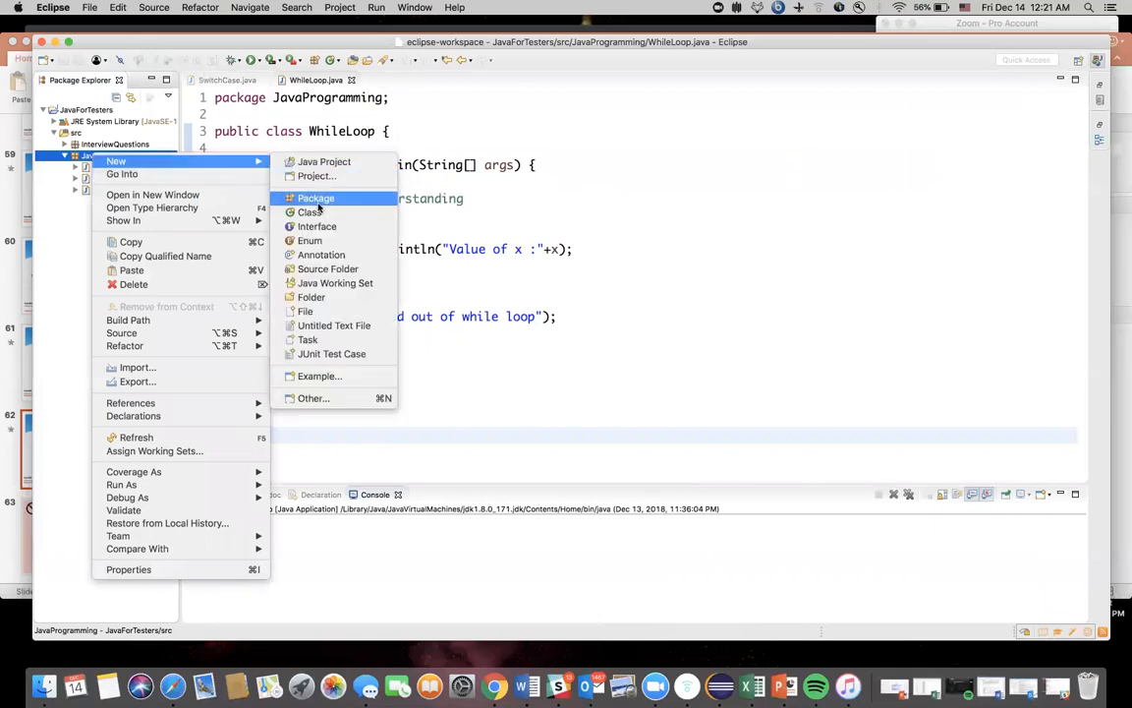
mouse_move(309, 212)
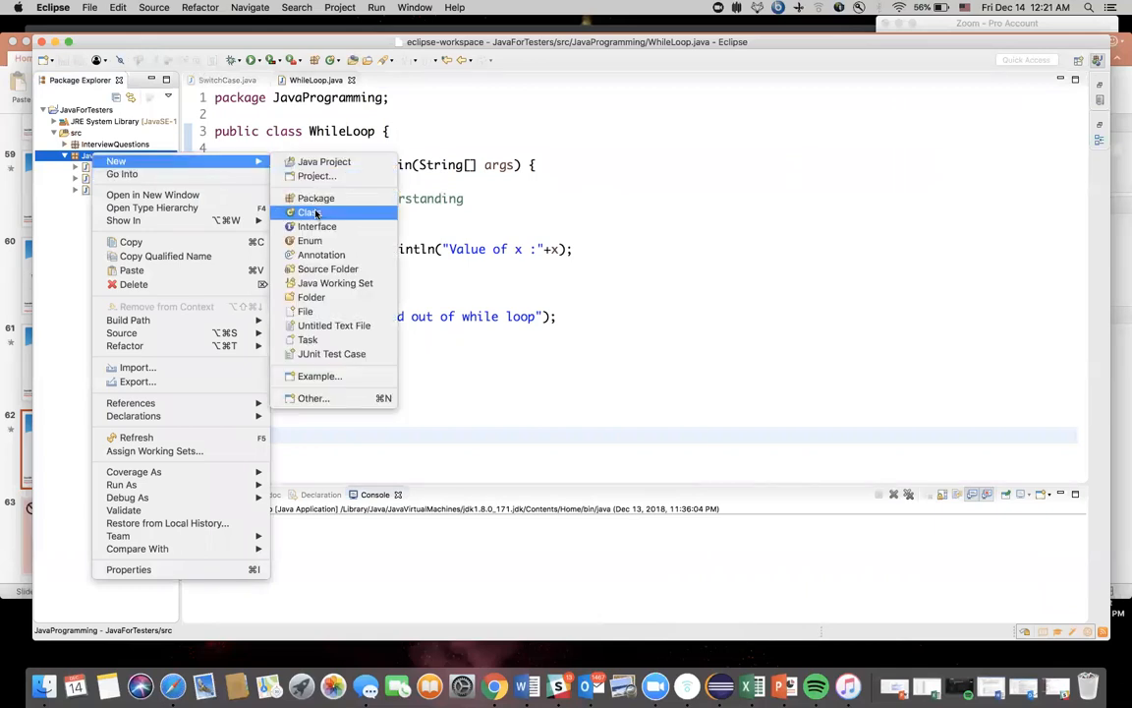
click(309, 212)
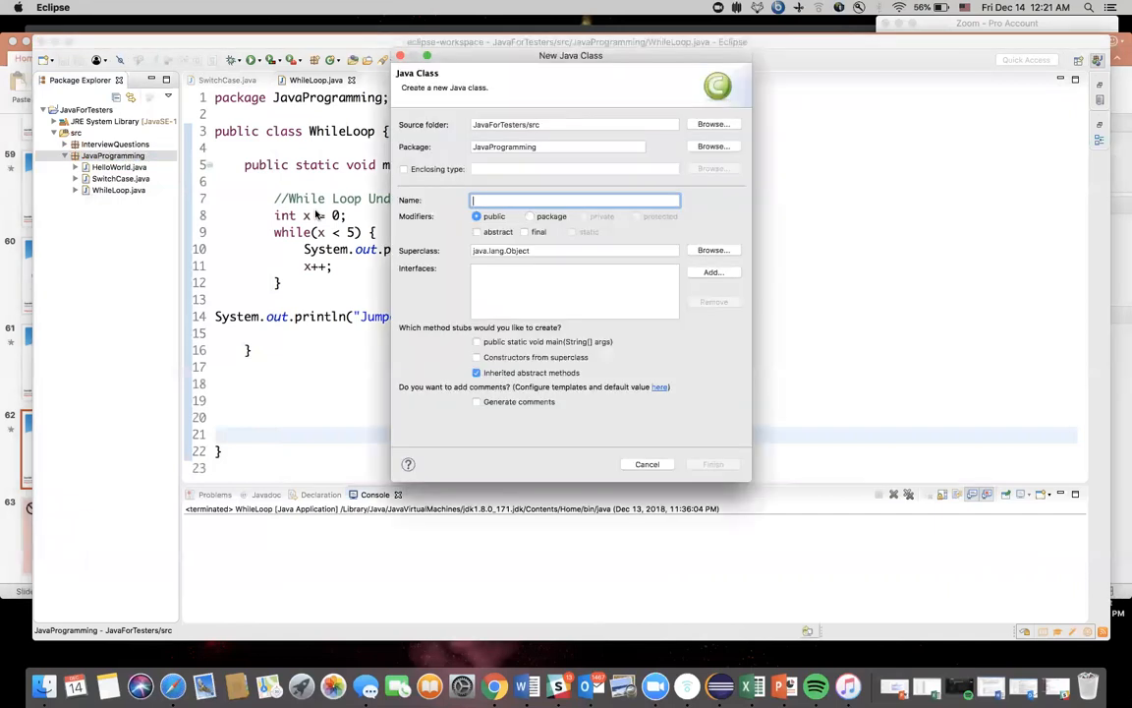
text(Dow)
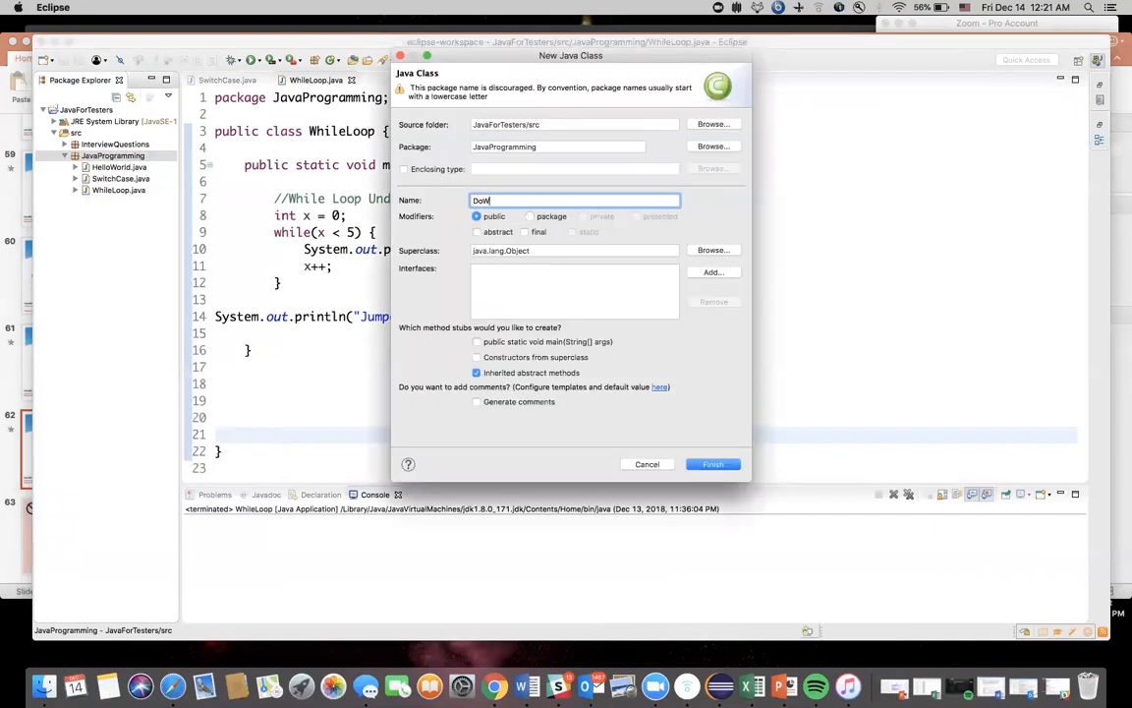
text(WhileLoop)
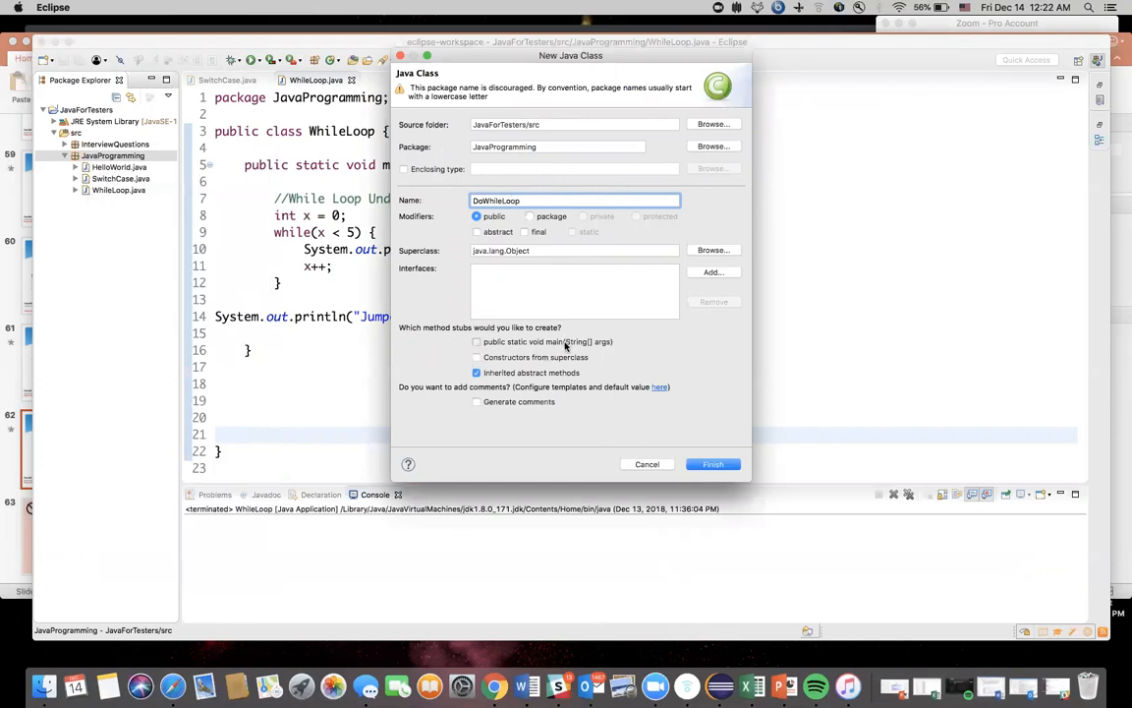
click(712, 464)
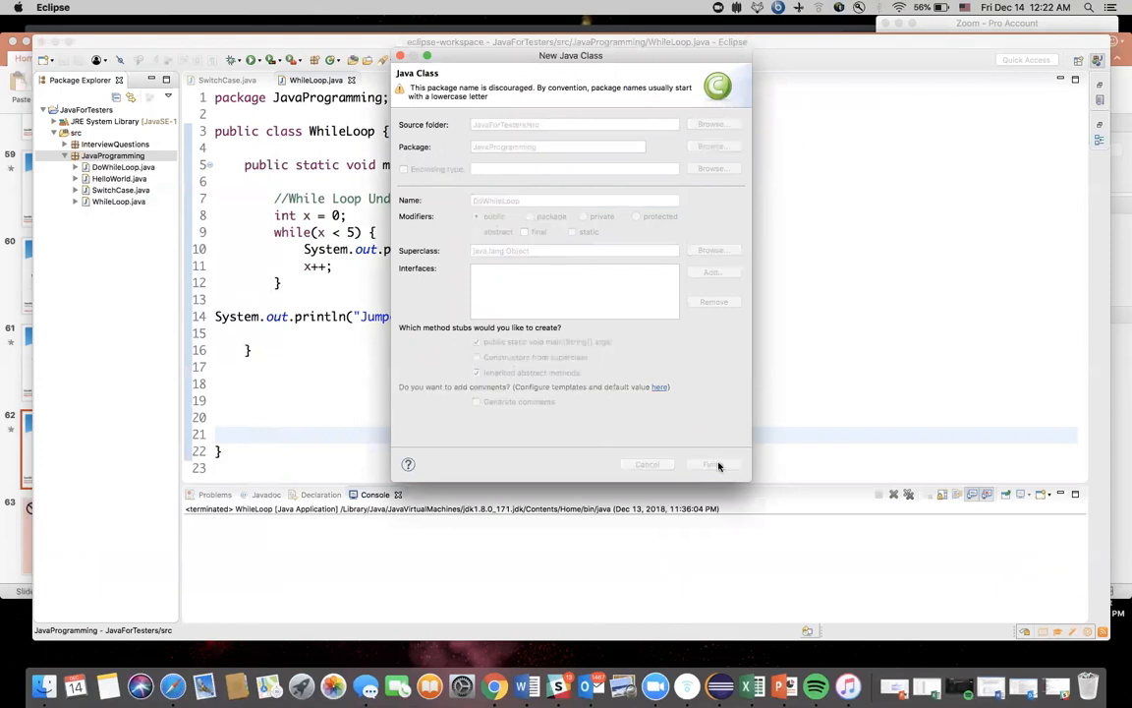
click(712, 464)
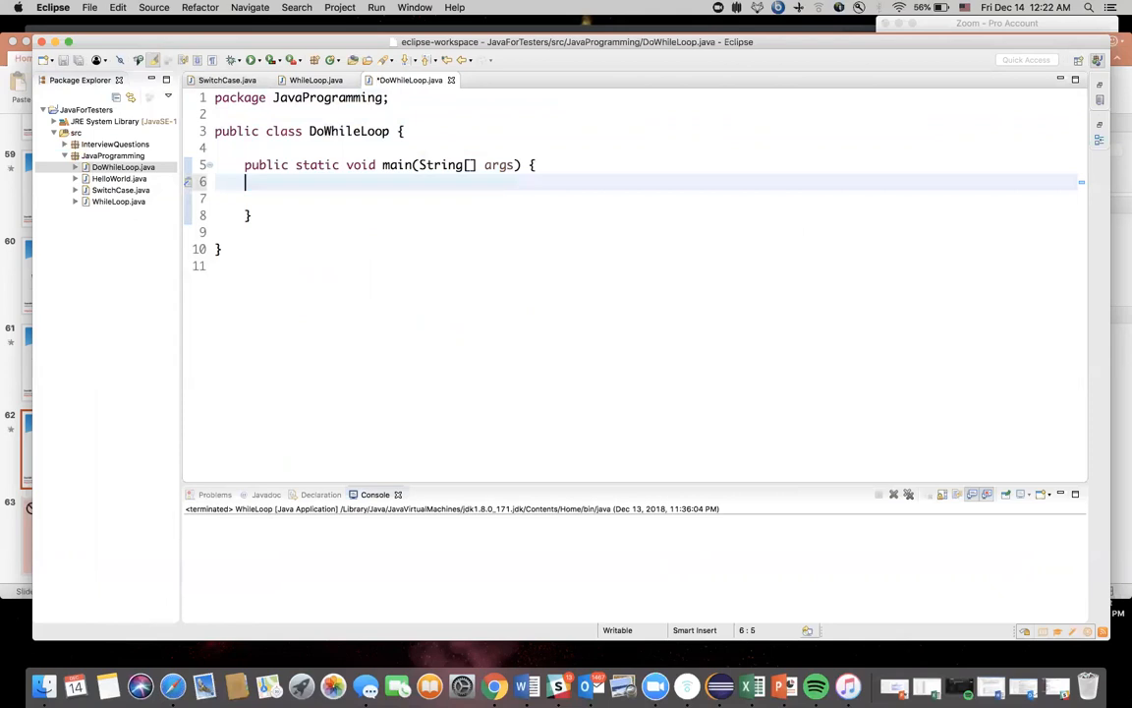
Add a do { } while(); skeleton inside the main method
key(Return)
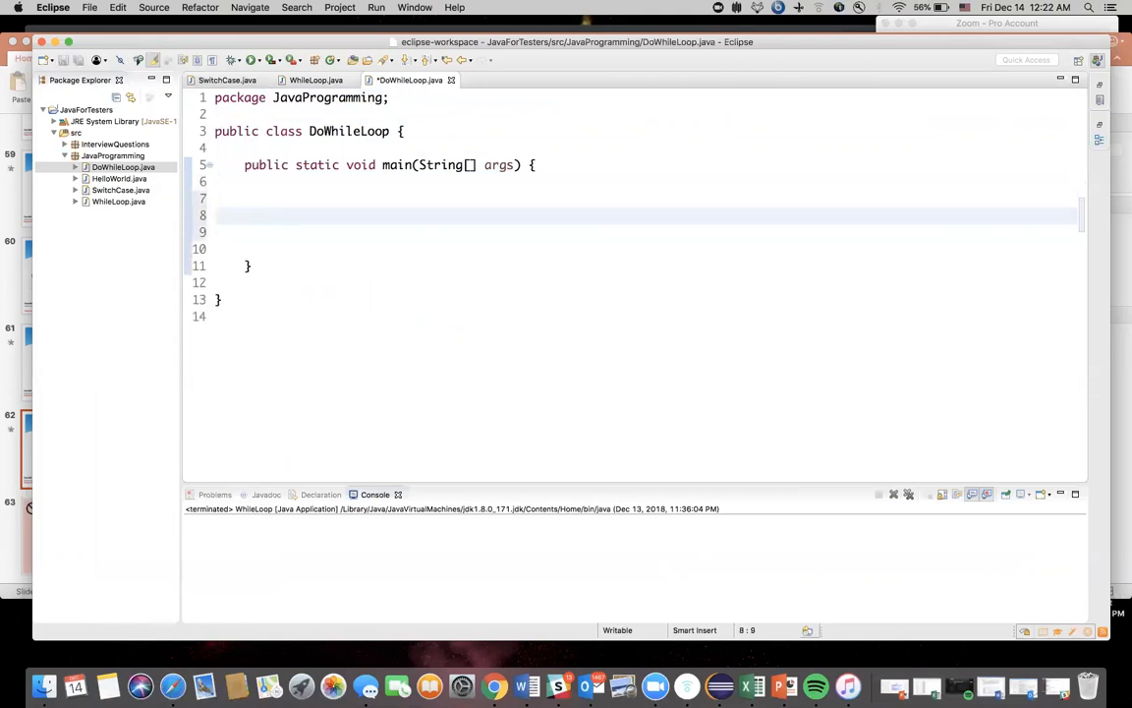
text(do)
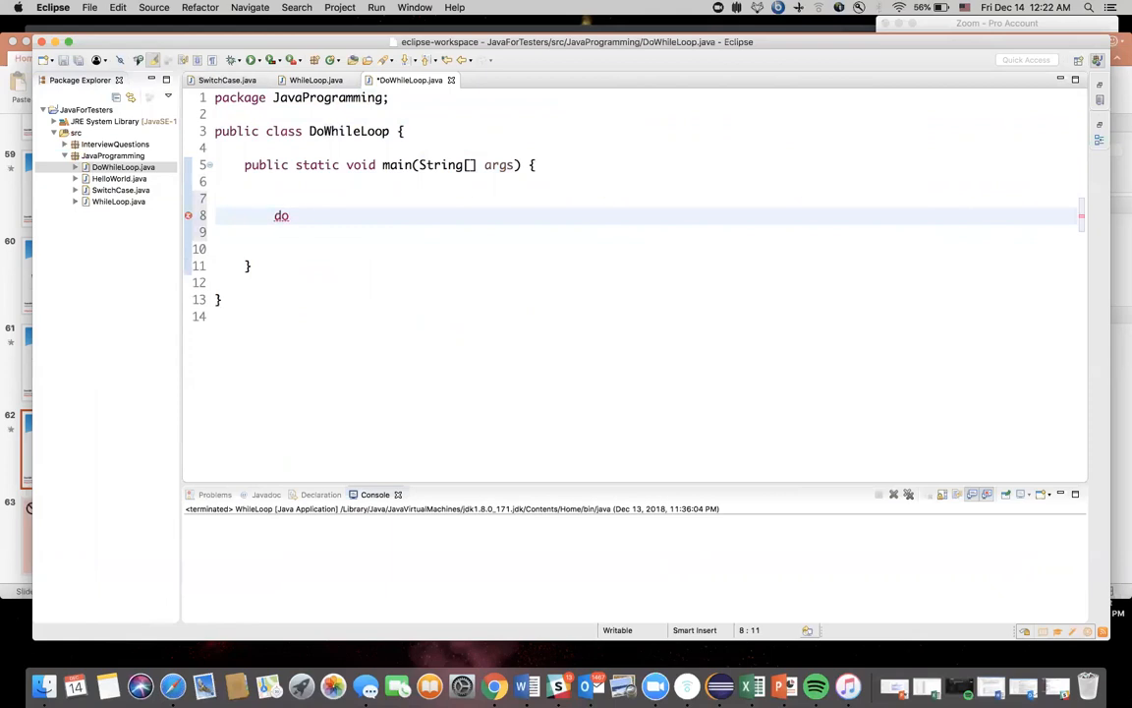
text({)
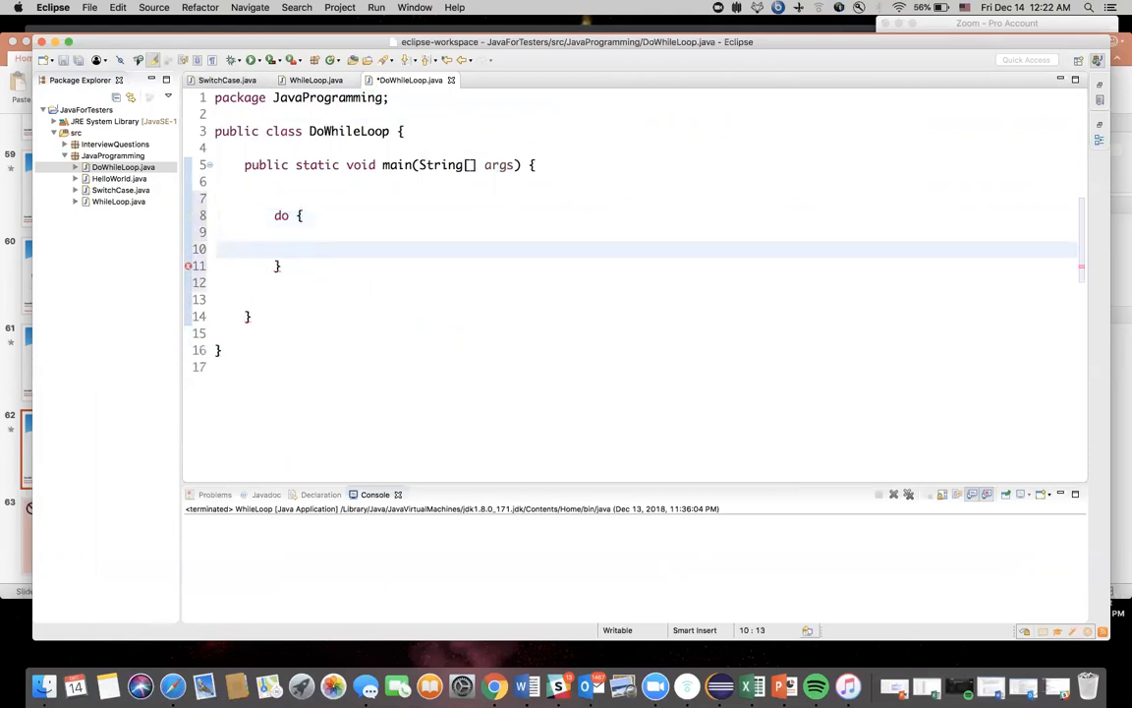
text(while)
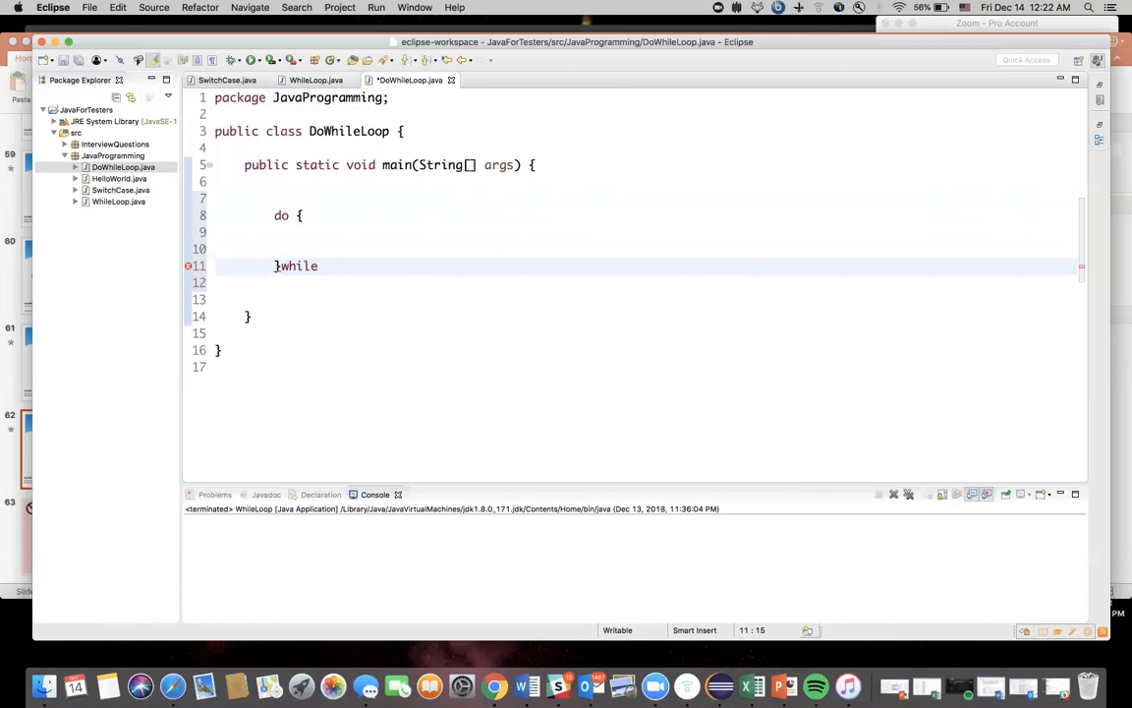
text(())
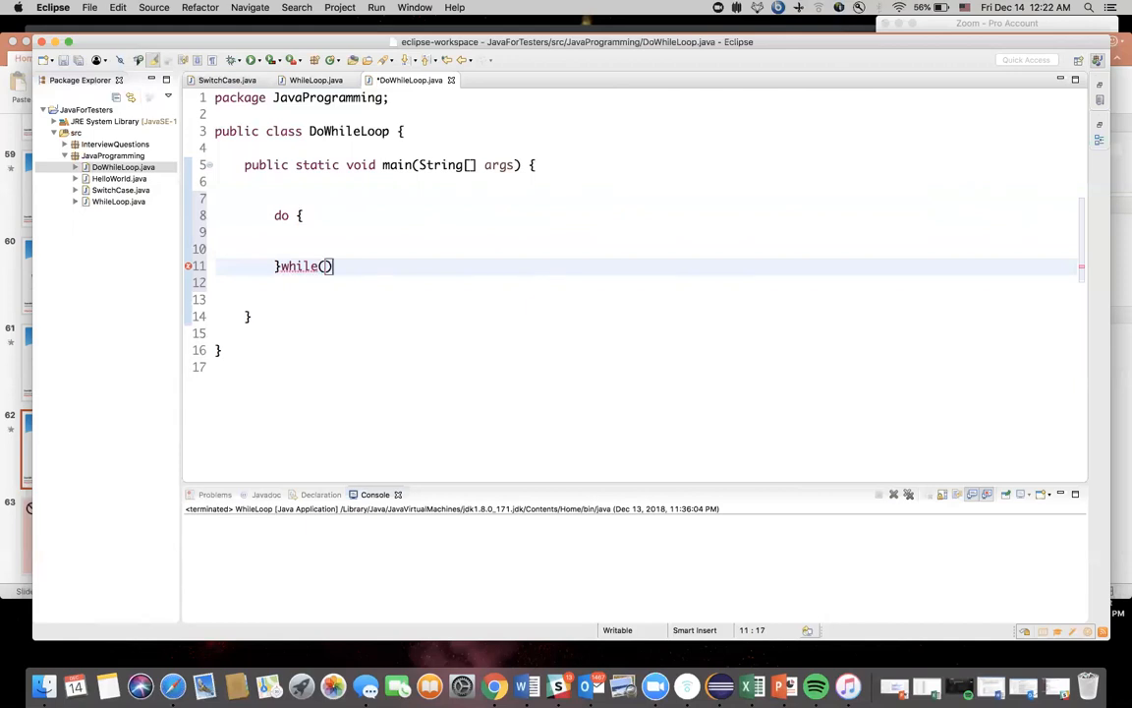
text(;)
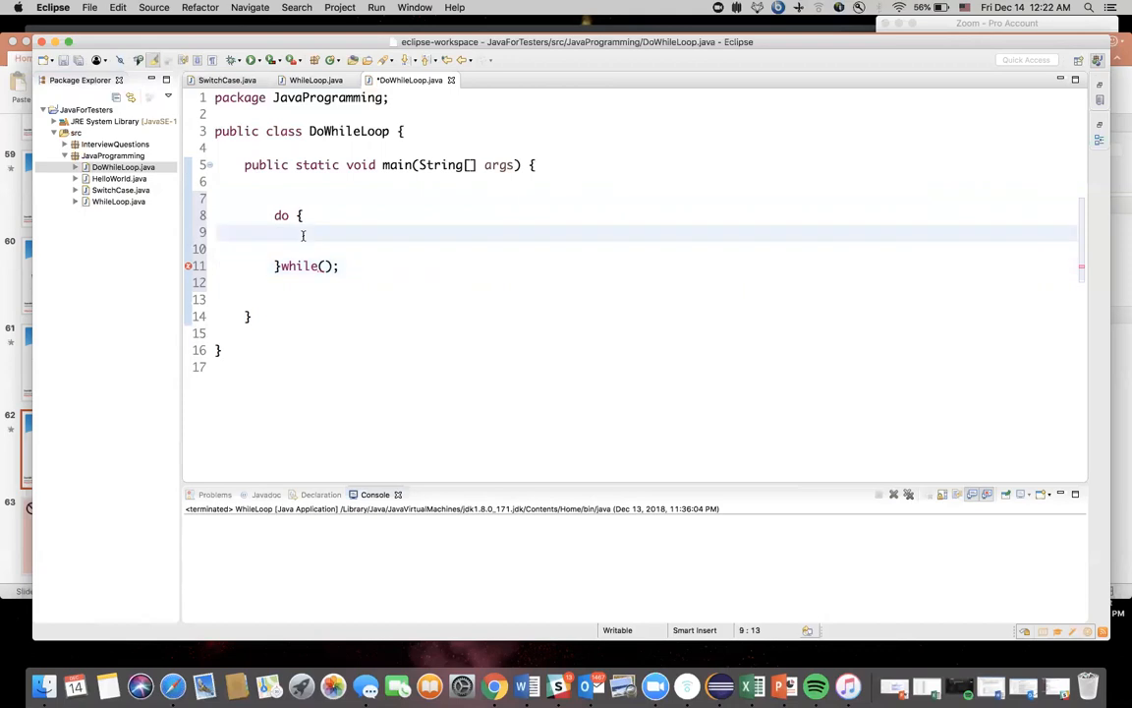
Insert a println of "Value of Y" in the loop and begin an int declaration above it
text(syso)
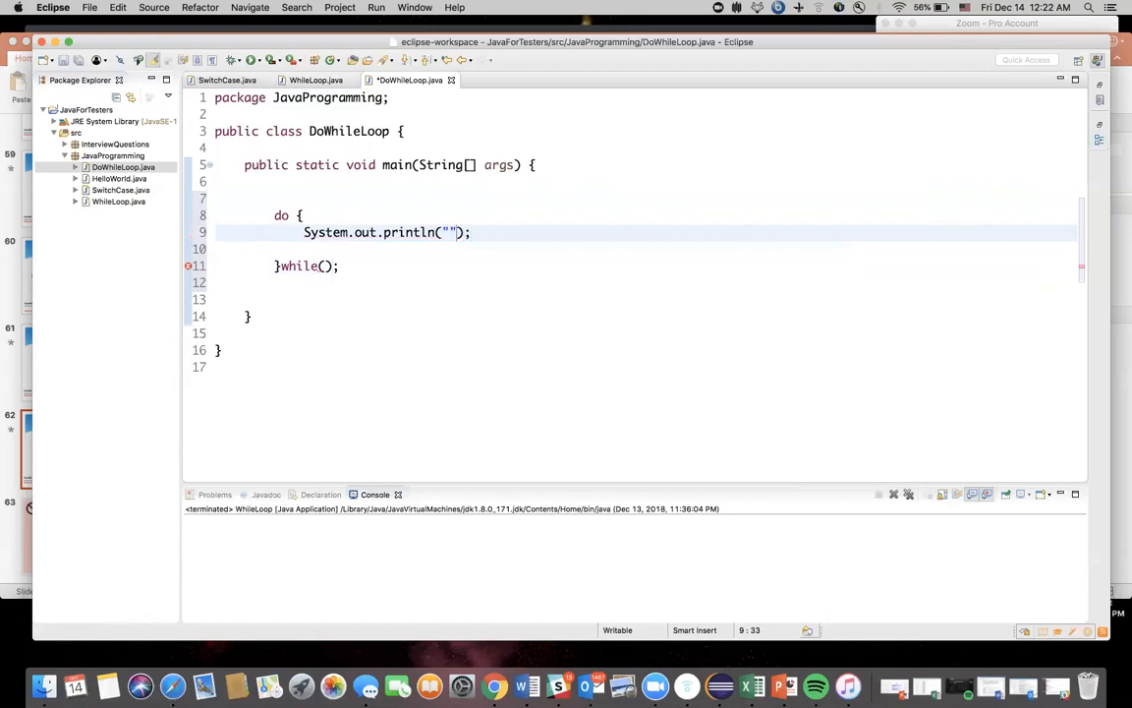
text(Value of)
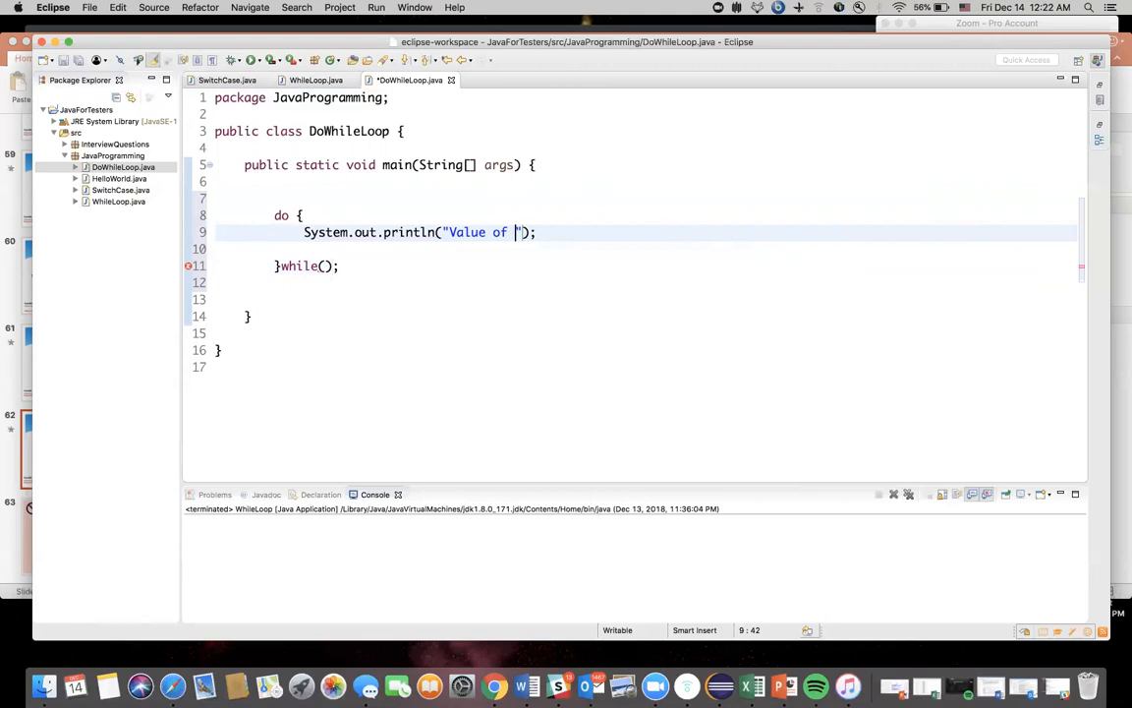
text(Y)
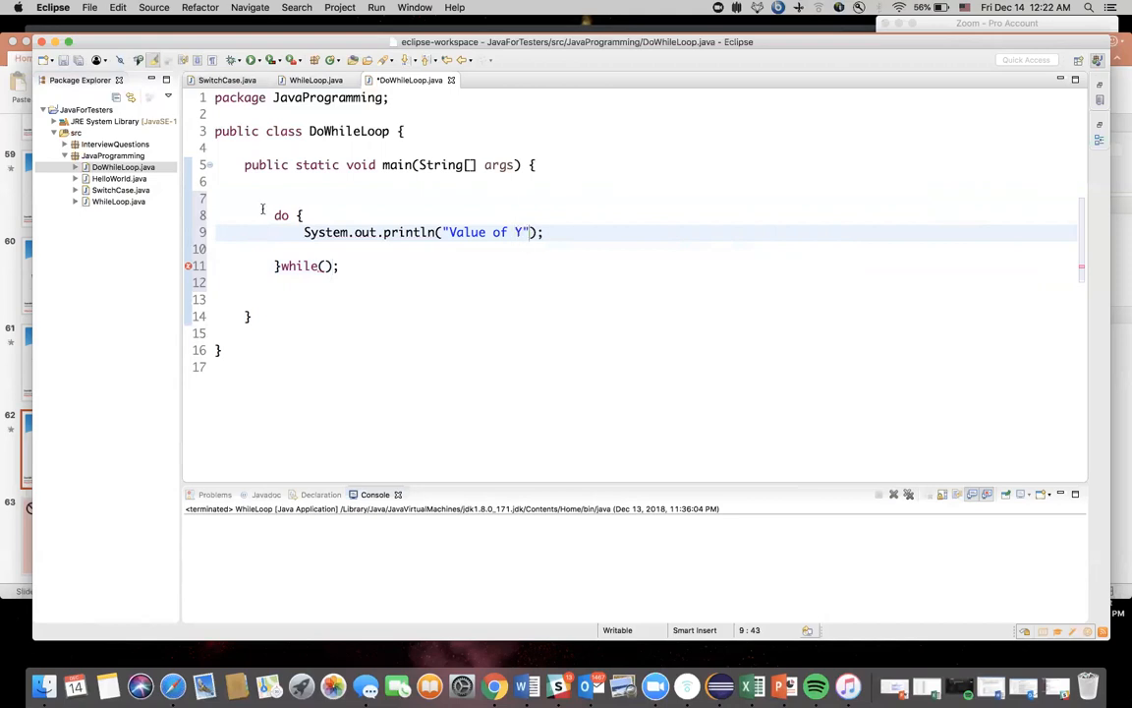
text(int)
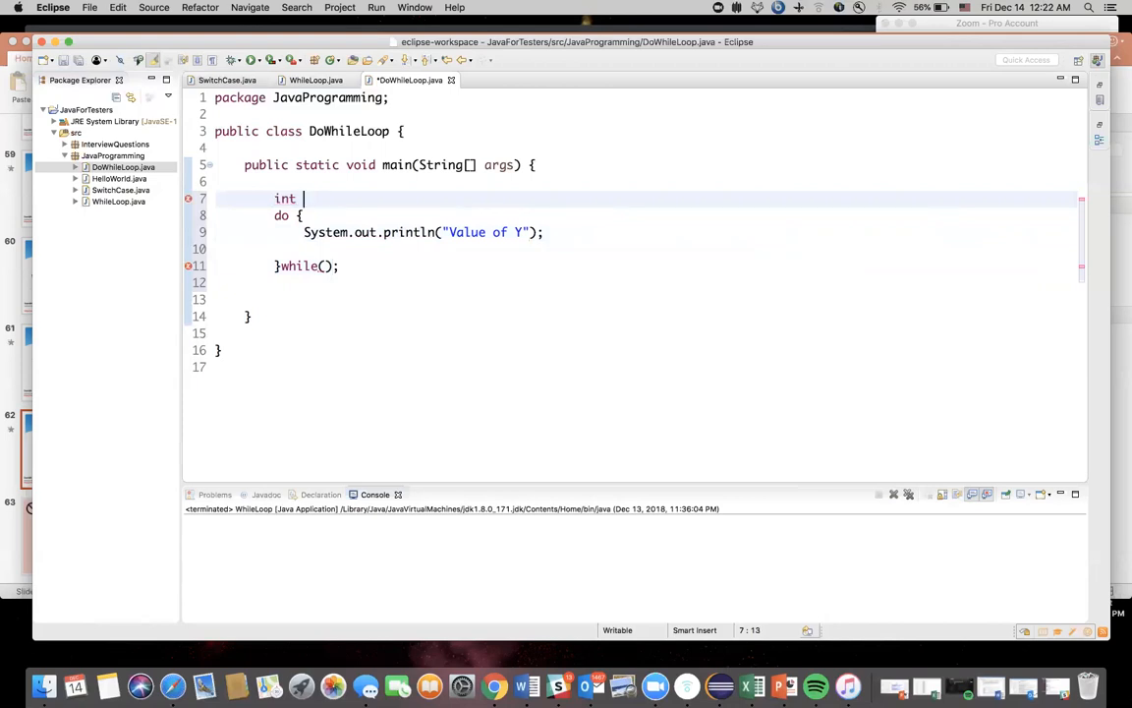
Declare int y = 0 above the loop
key(Backspace)
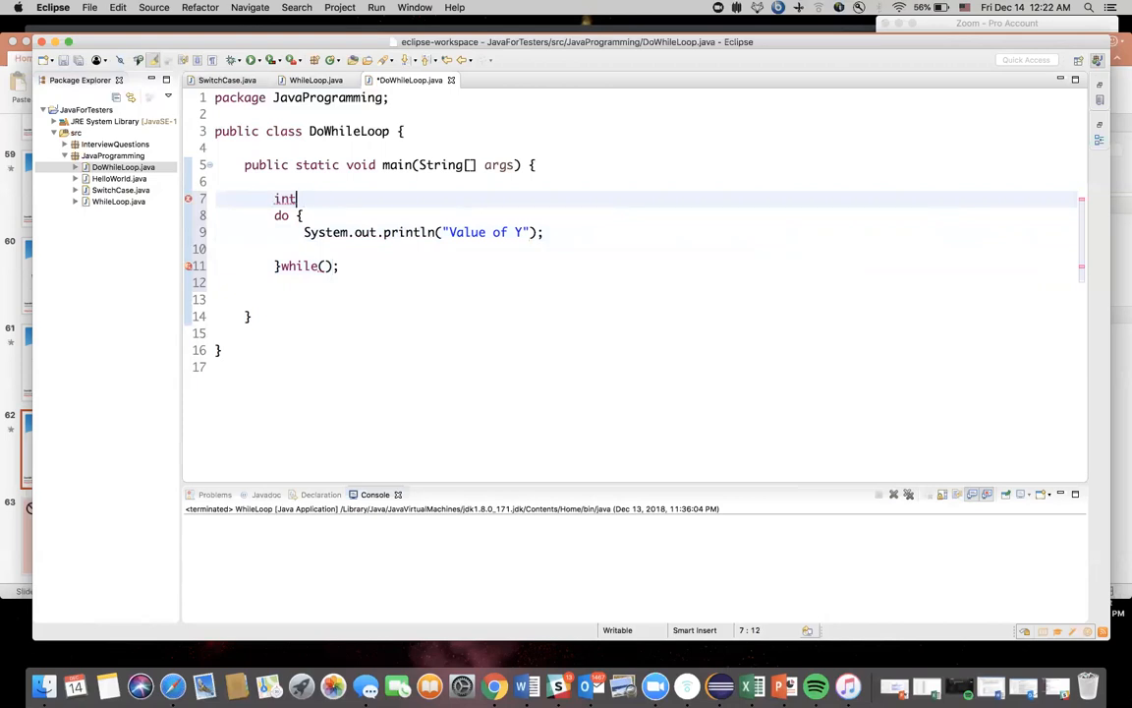
text(y)
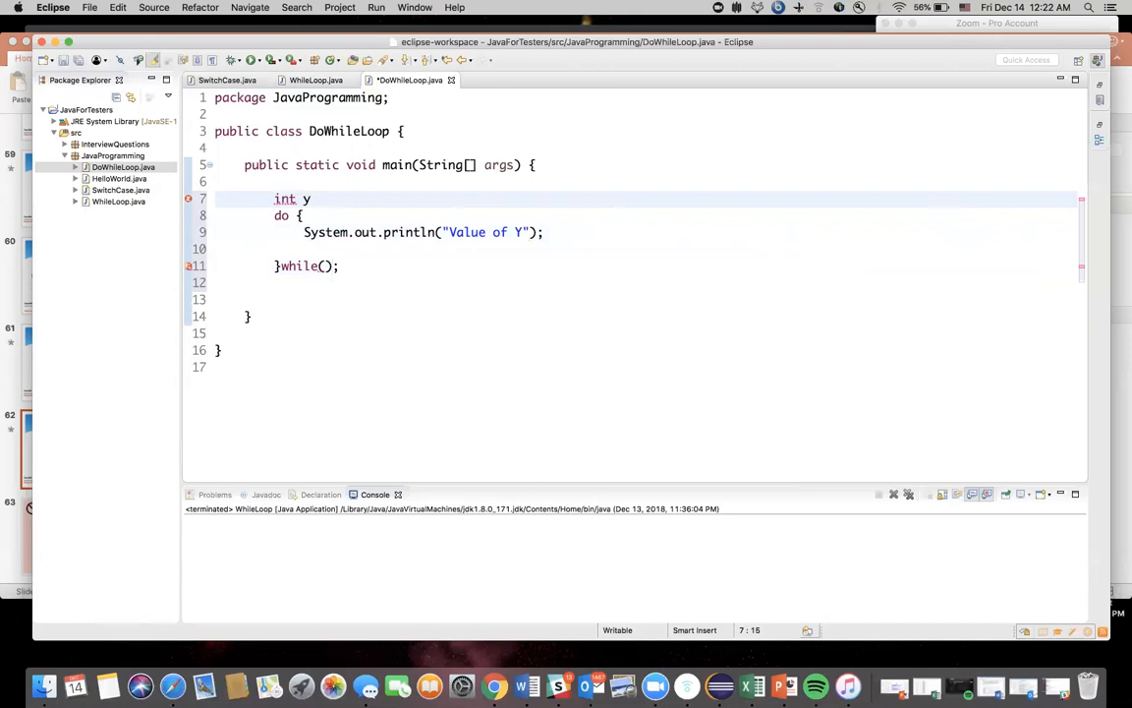
text(= 0)
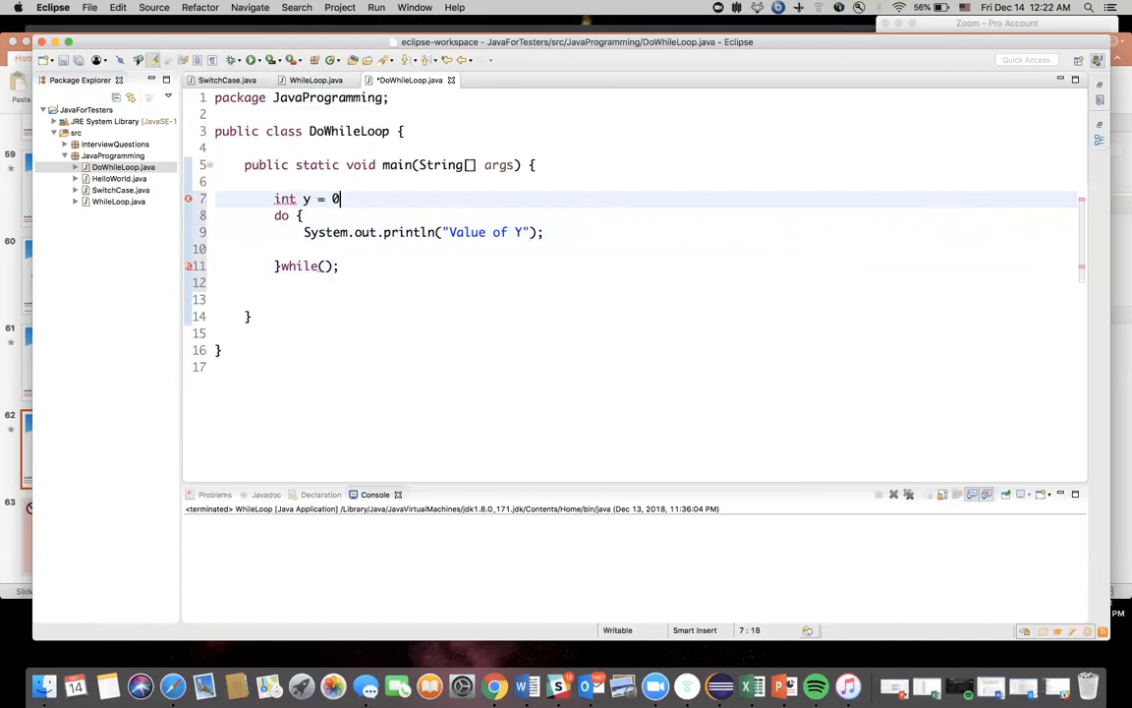
text(;)
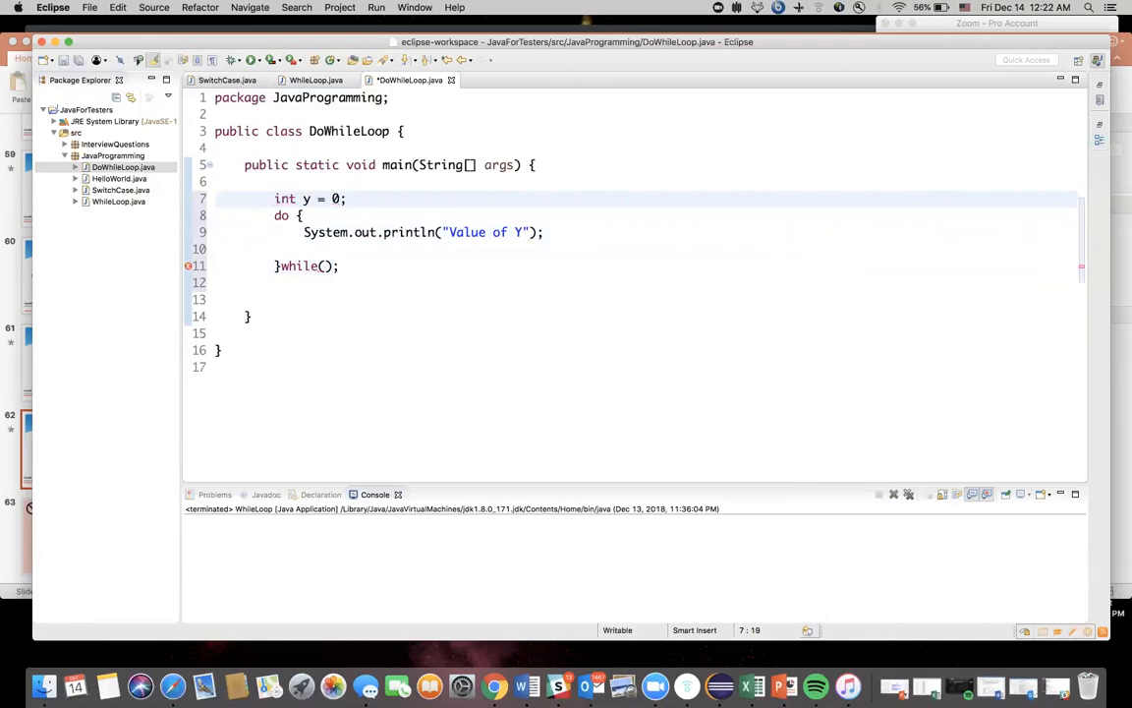
Print "Value of Y"+y, set the condition to y<5, and add y++ to the body
click(338, 266)
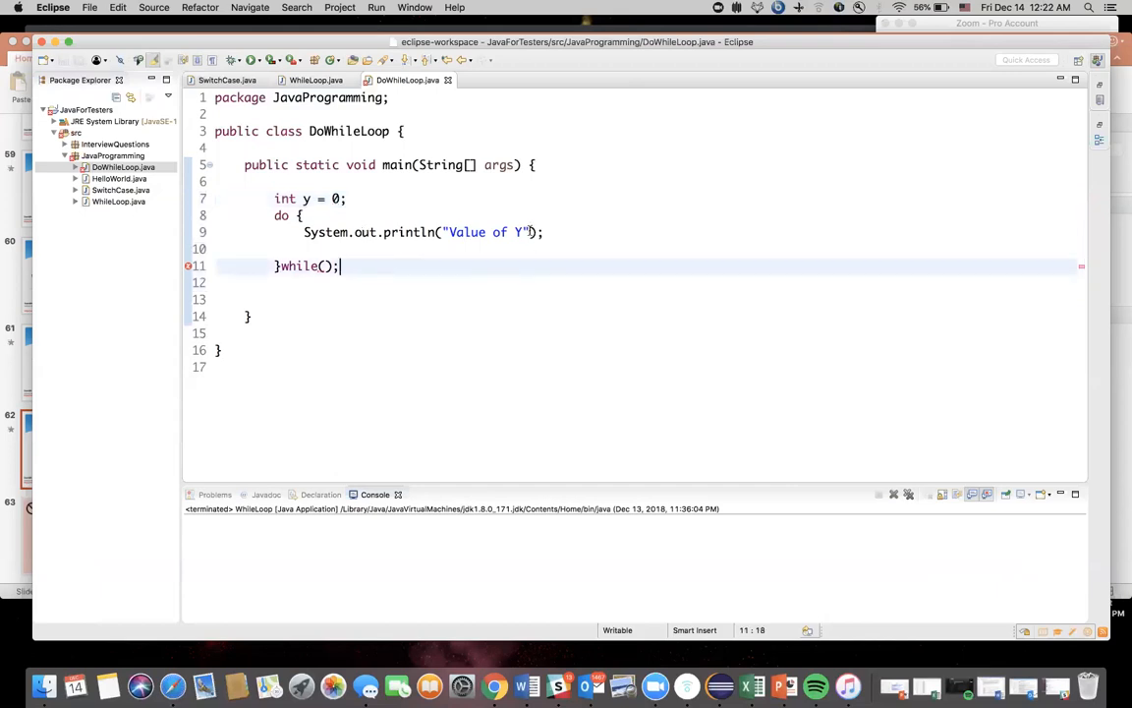
text(+y)
text(y)
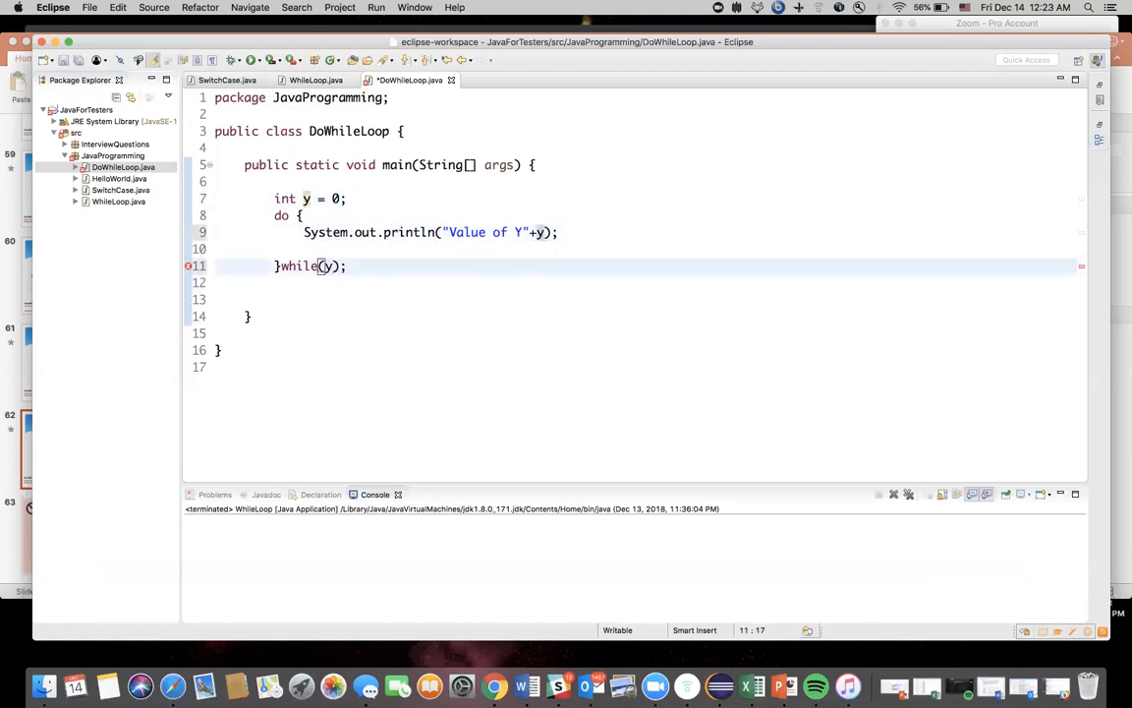
text(<5)
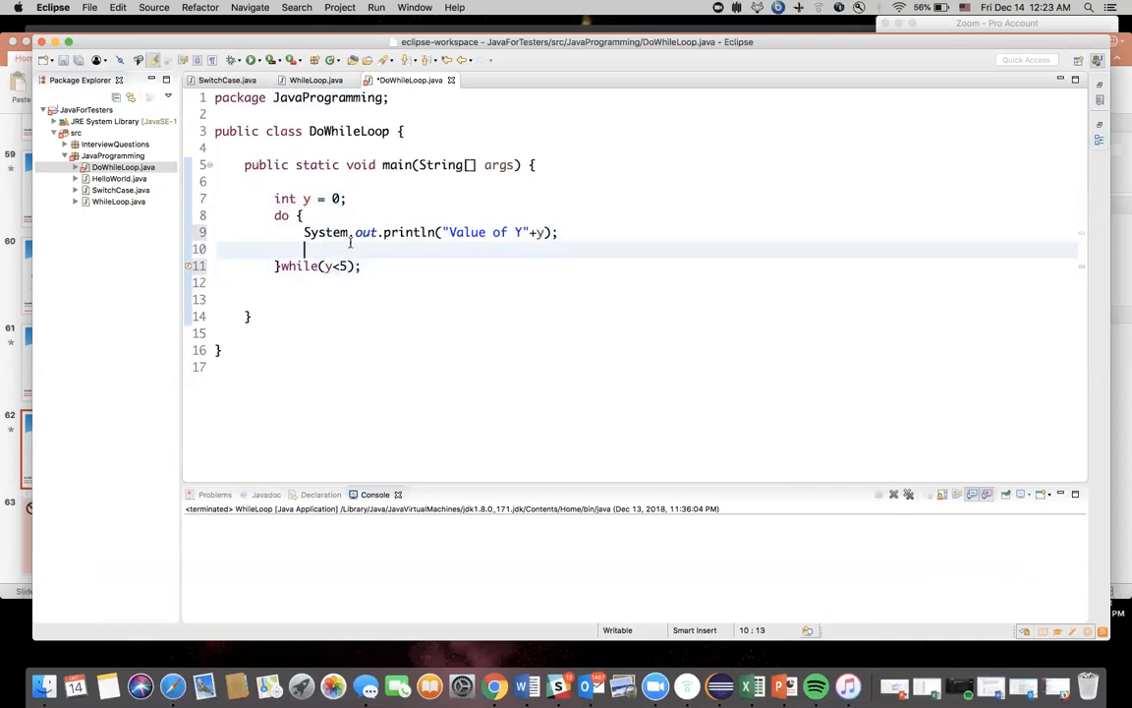
text(y+)
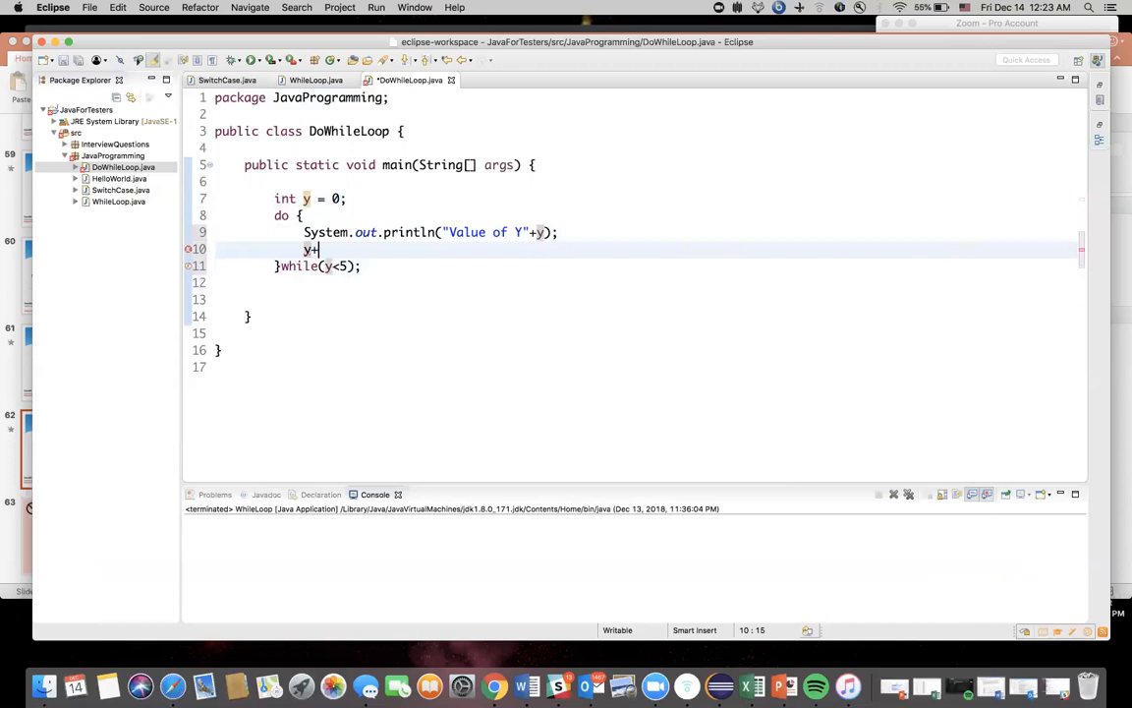
text(+;)
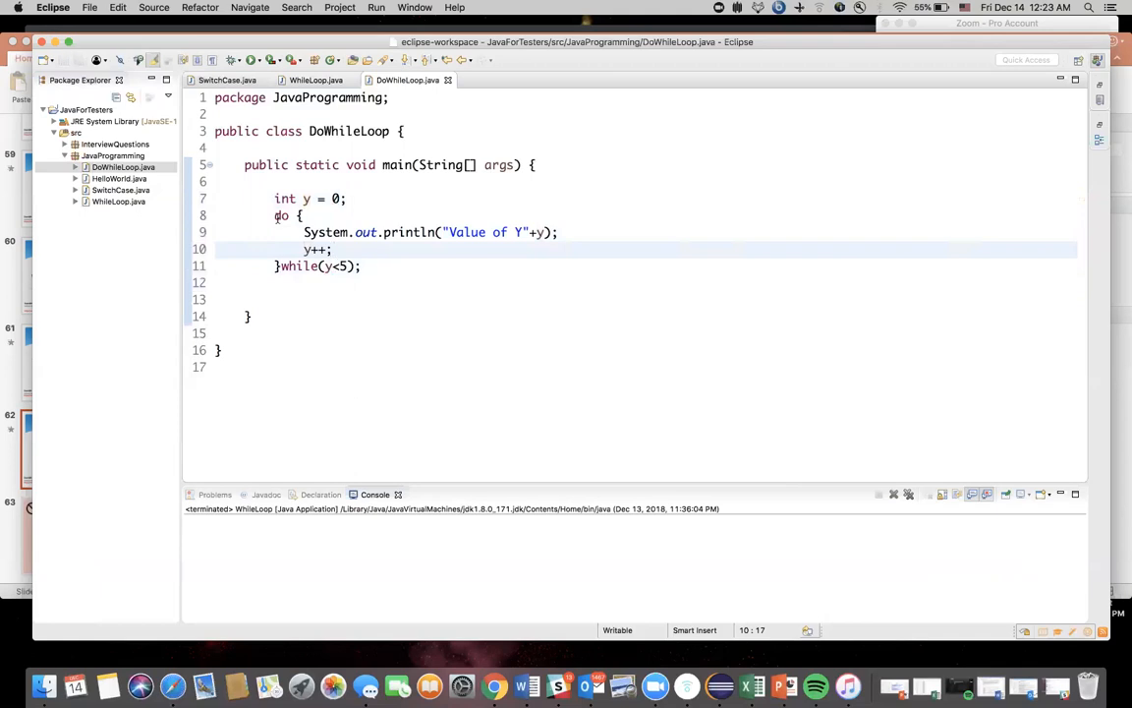
key(Return)
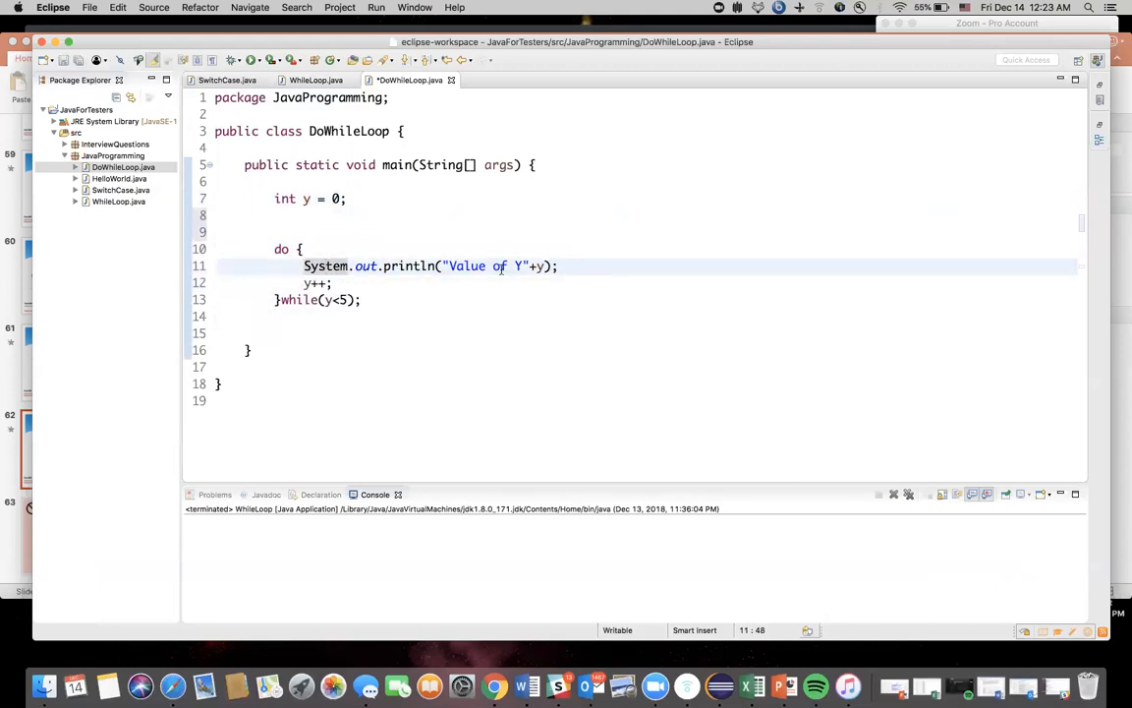
click(318, 283)
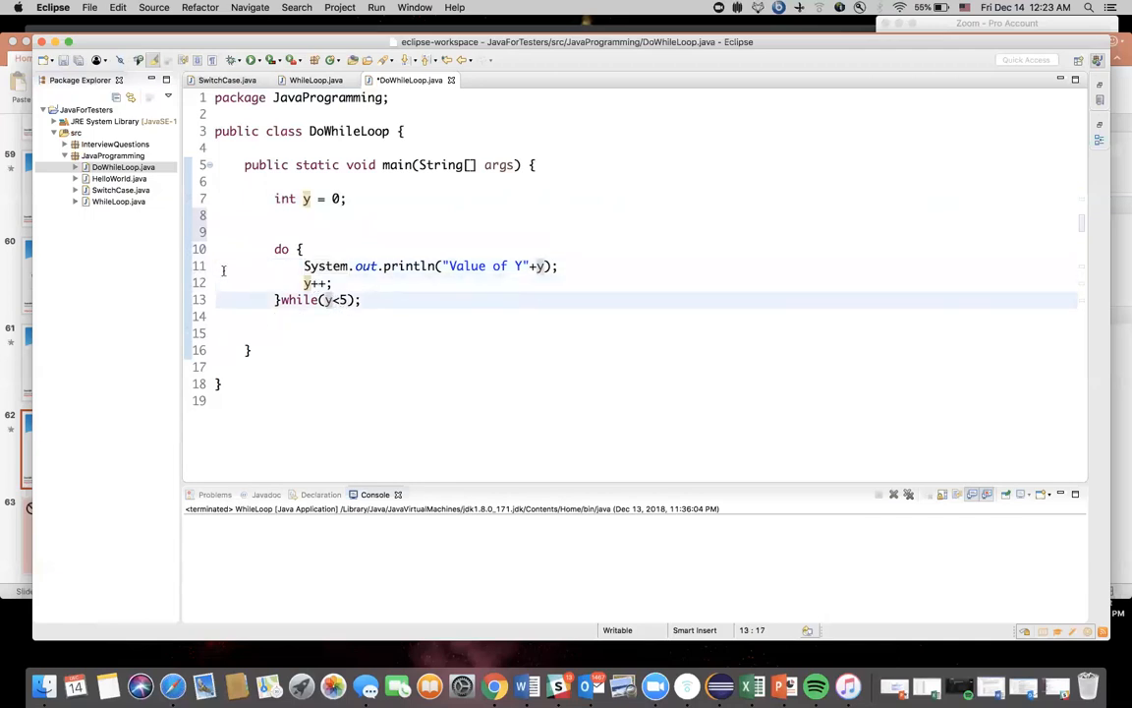
mouse_move(366, 266)
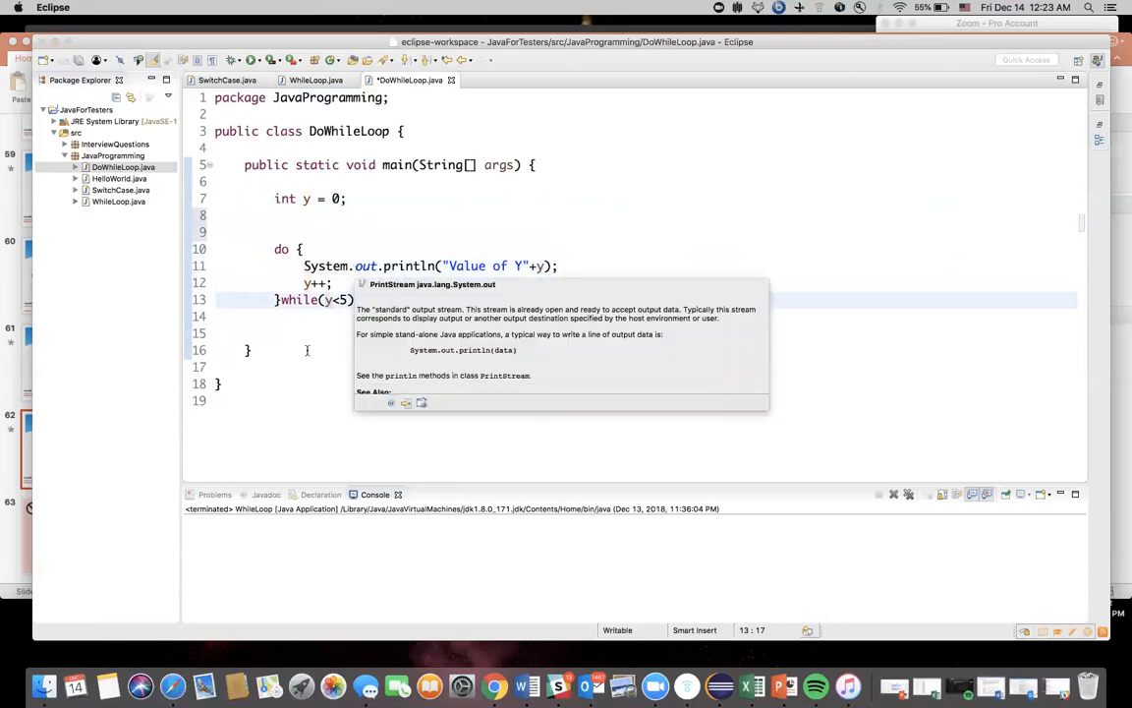
click(365, 350)
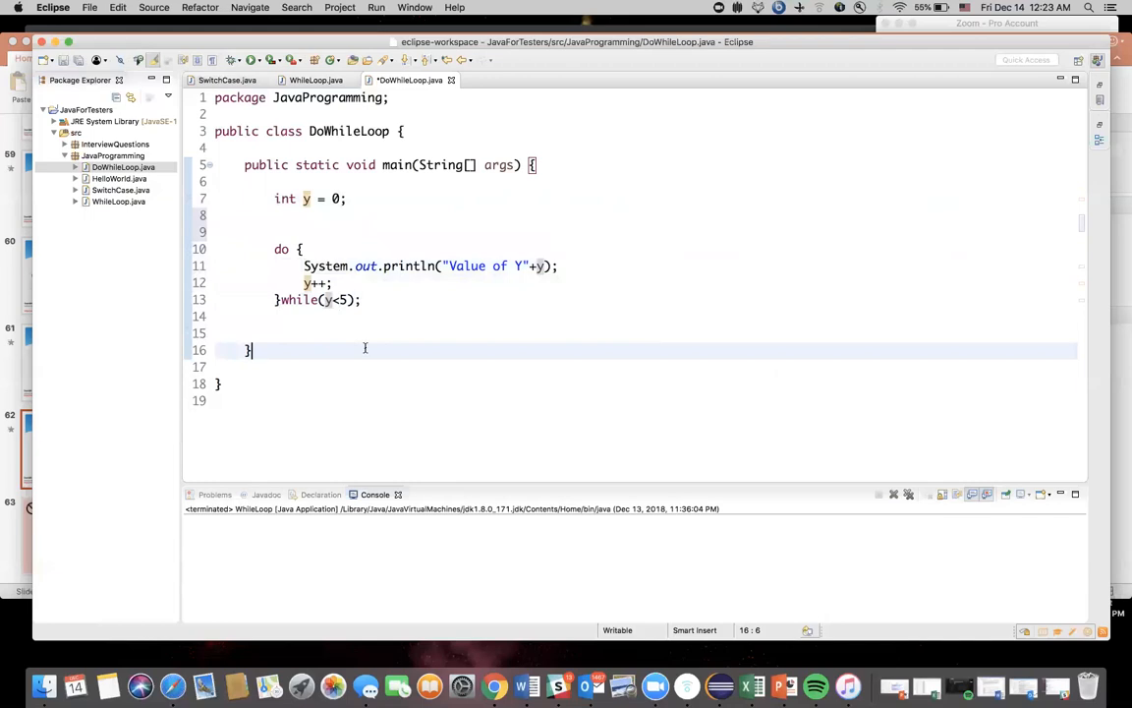
mouse_move(398, 327)
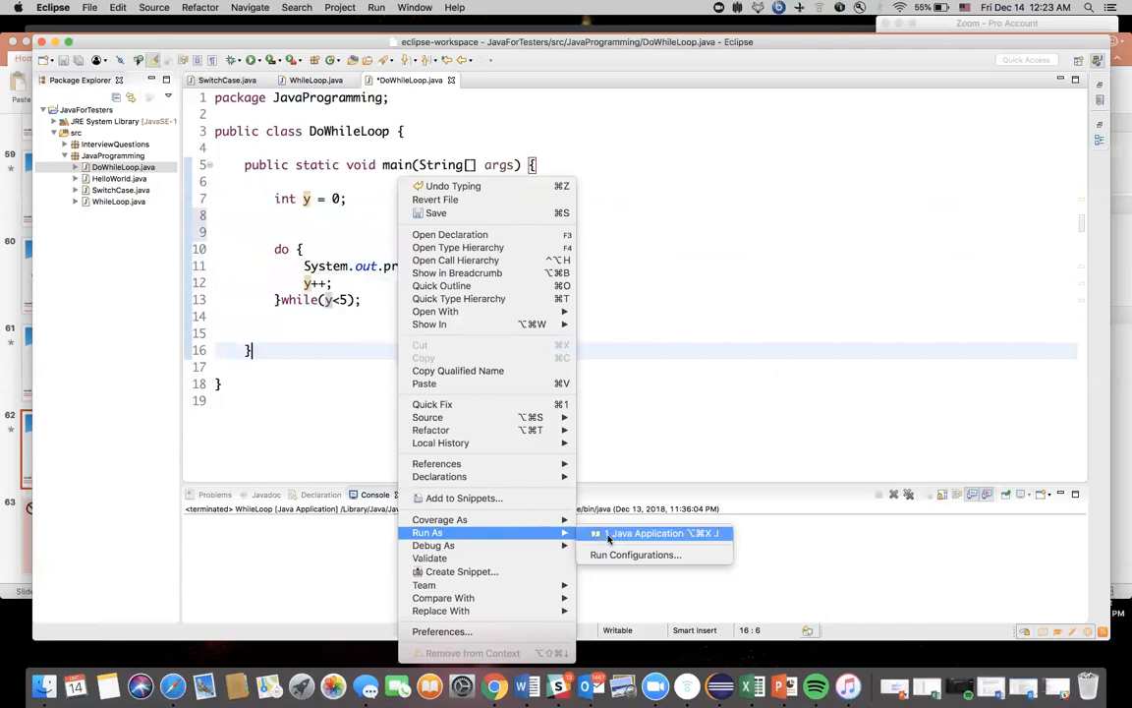
Save and run DoWhileLoop as a Java application, printing Value of Y0 through Y4
click(645, 532)
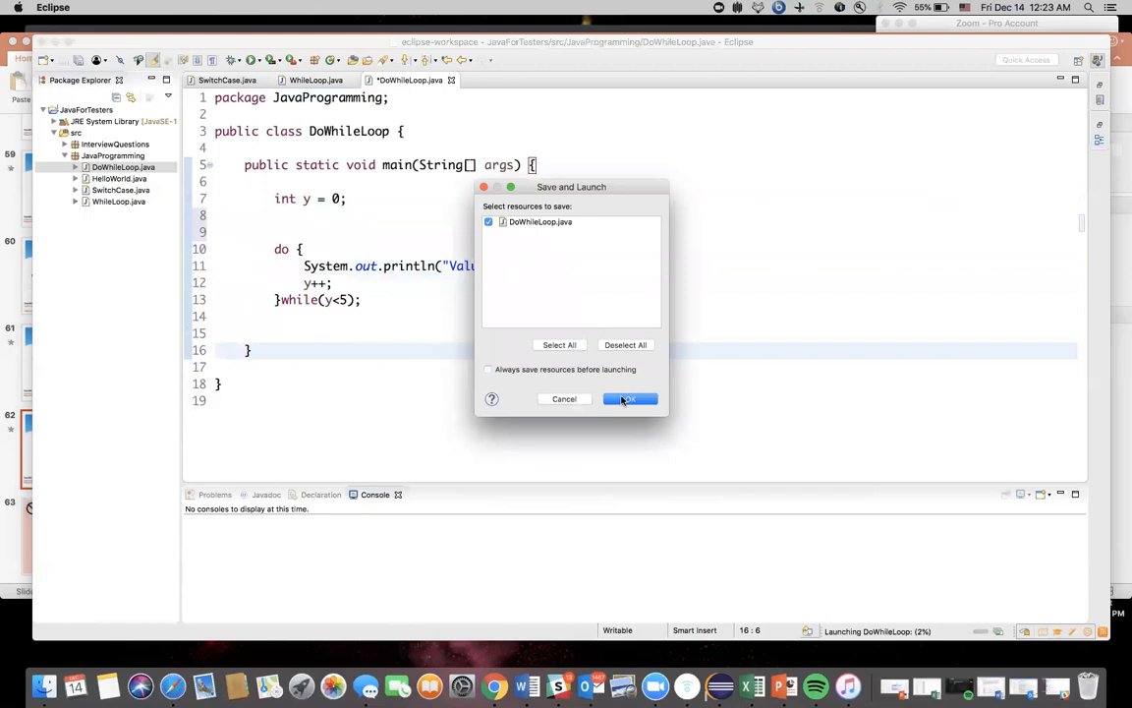
click(629, 398)
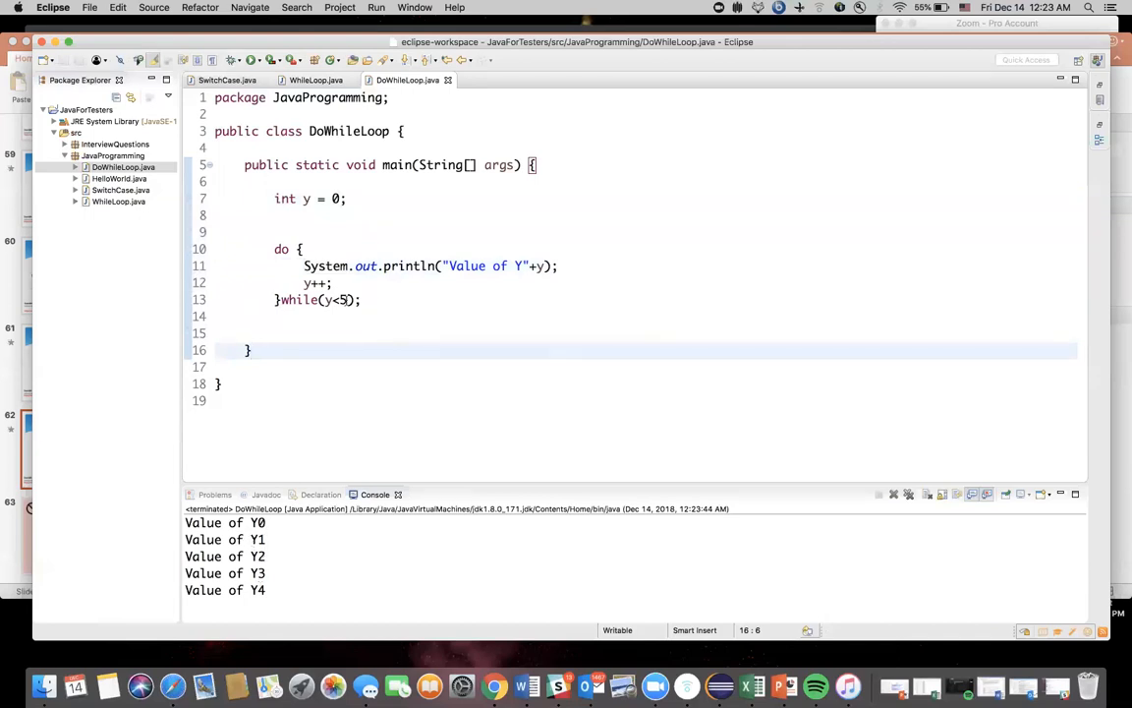
click(252, 350)
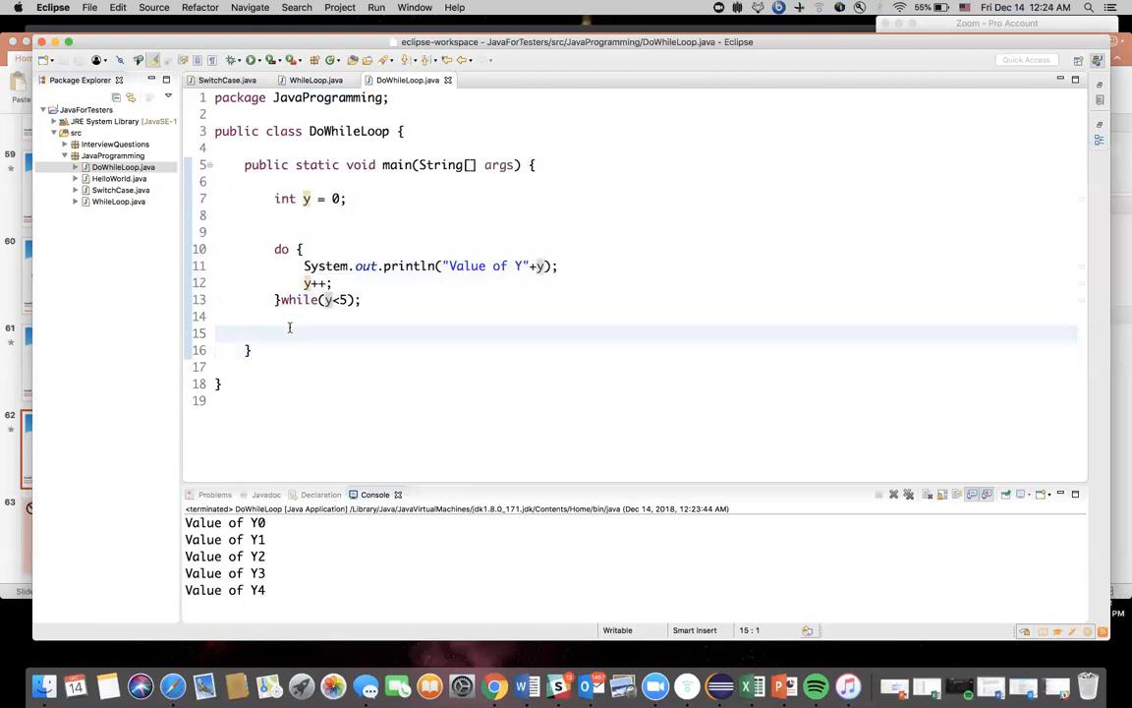
Print "Outside do while loop" after the loop and change the condition to y<0
text(syso)
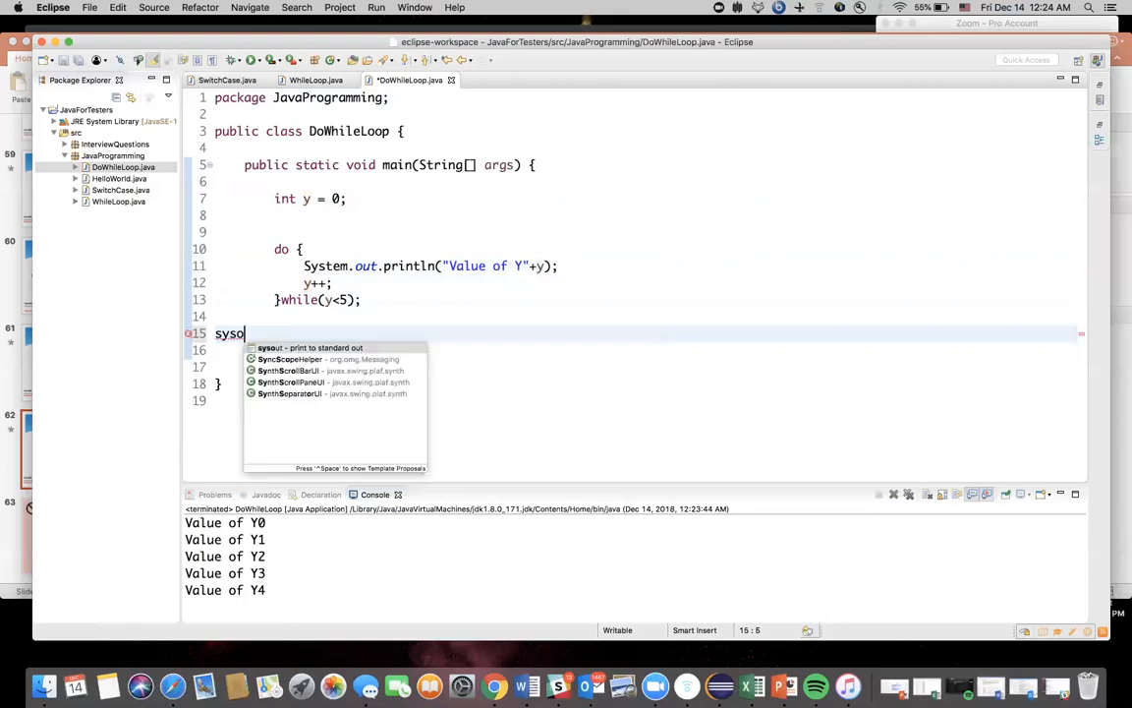
click(310, 347)
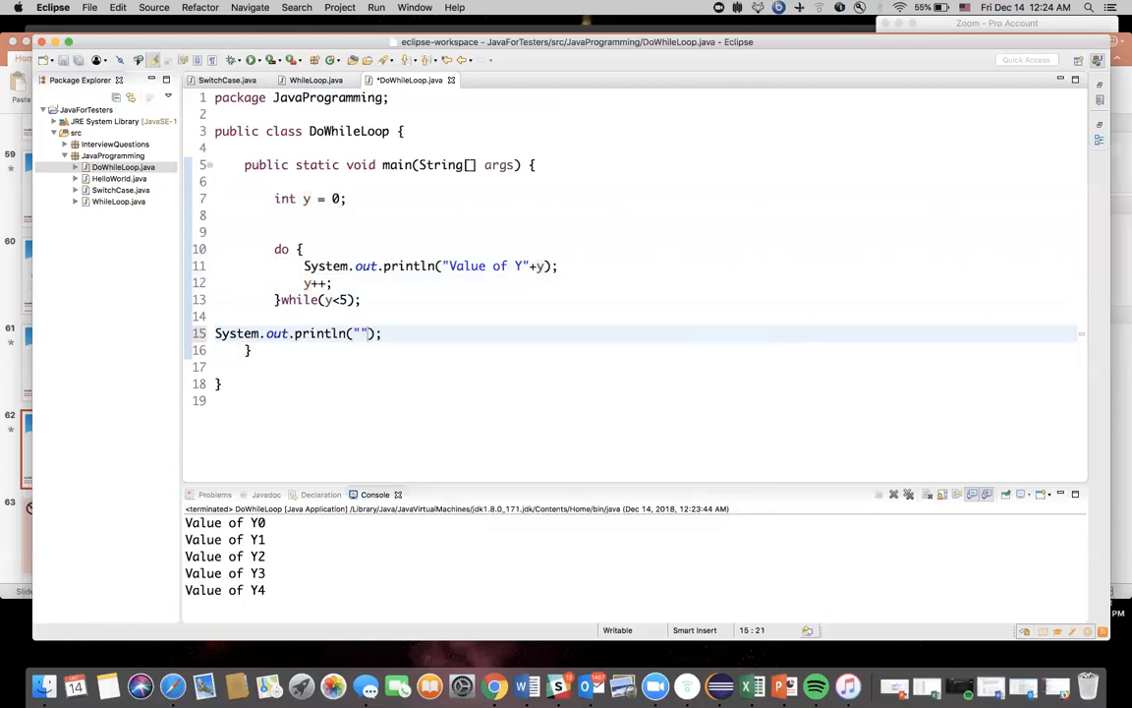
text(Outside do)
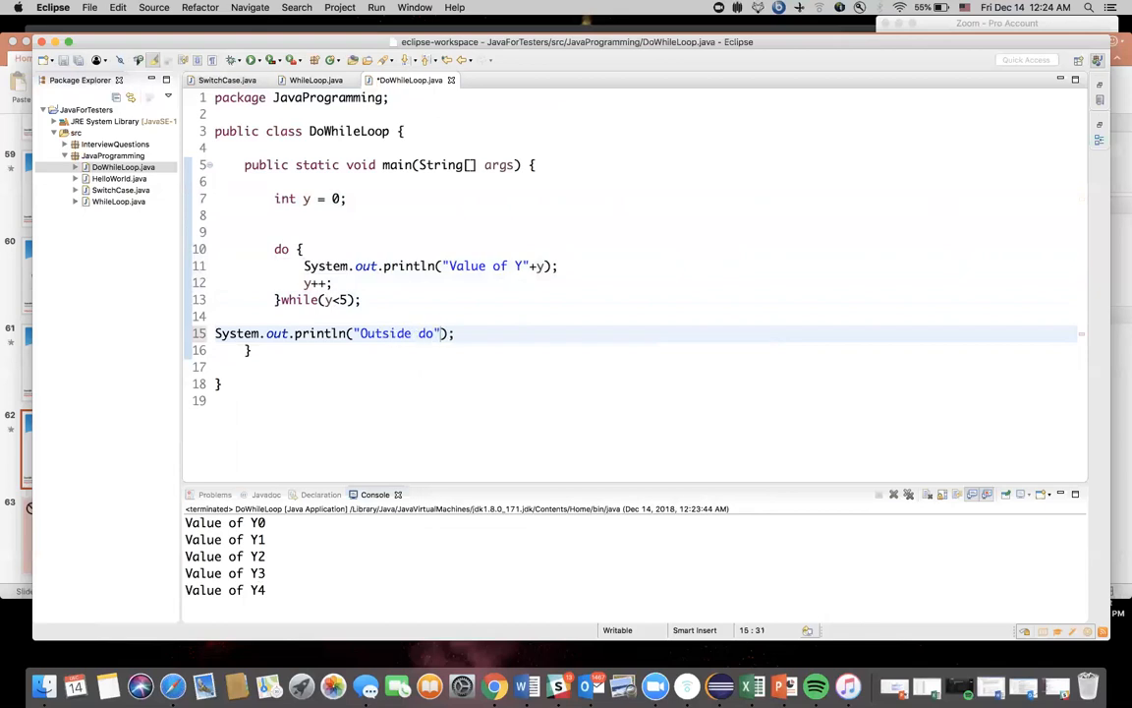
text(while)
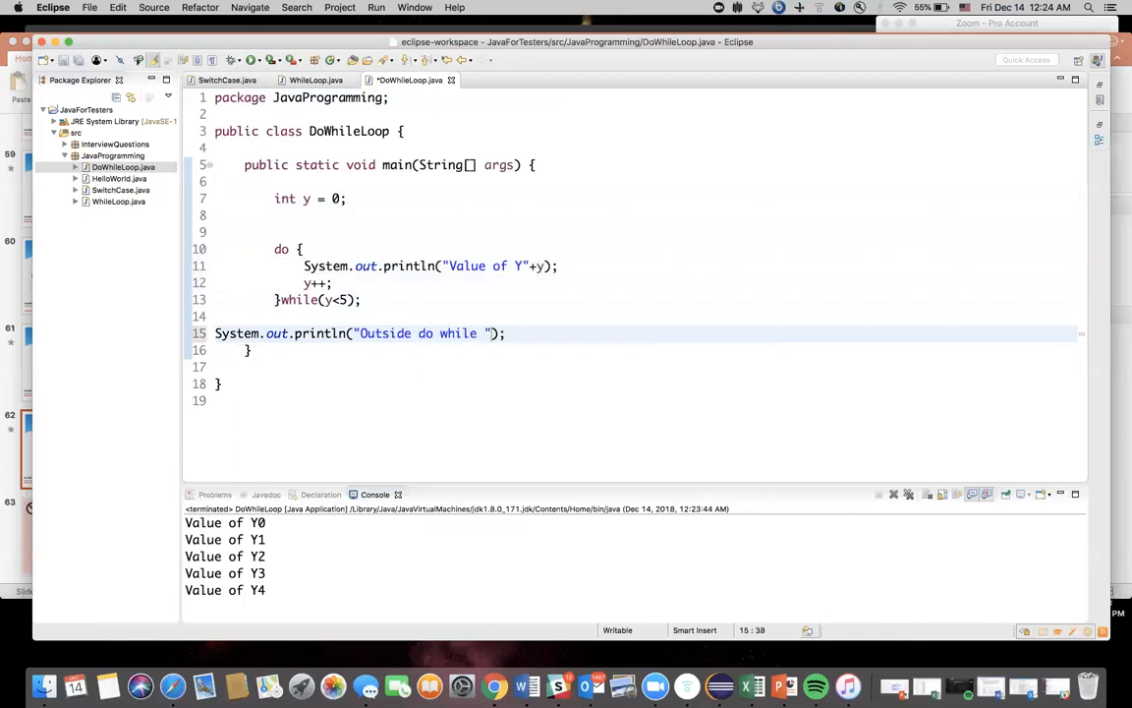
text(loop)
click(646, 300)
text(0)
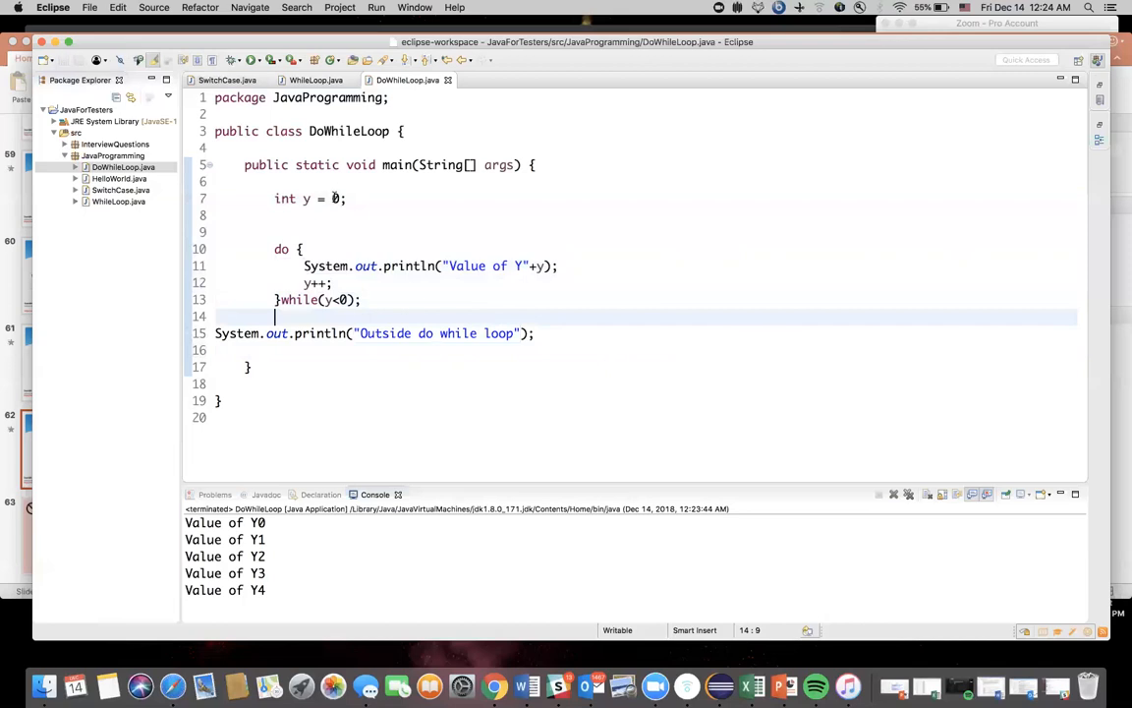
Add a println "Currently the value of Y = "+y after y++ and rerun the program
click(338, 199)
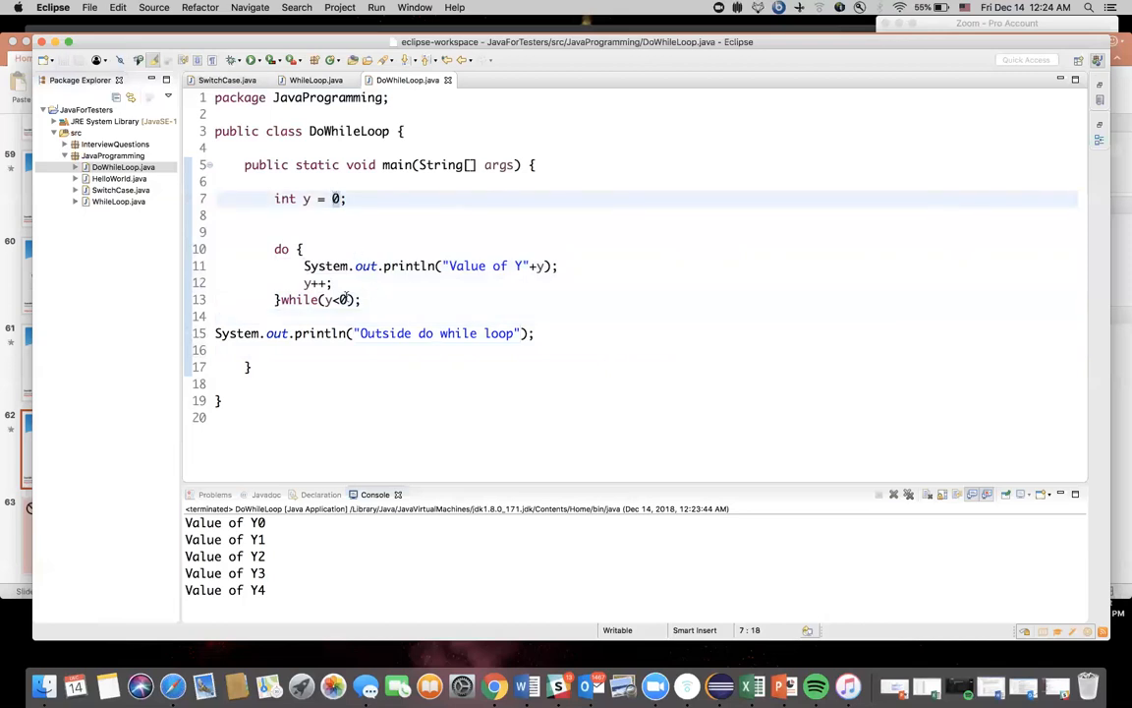
click(351, 300)
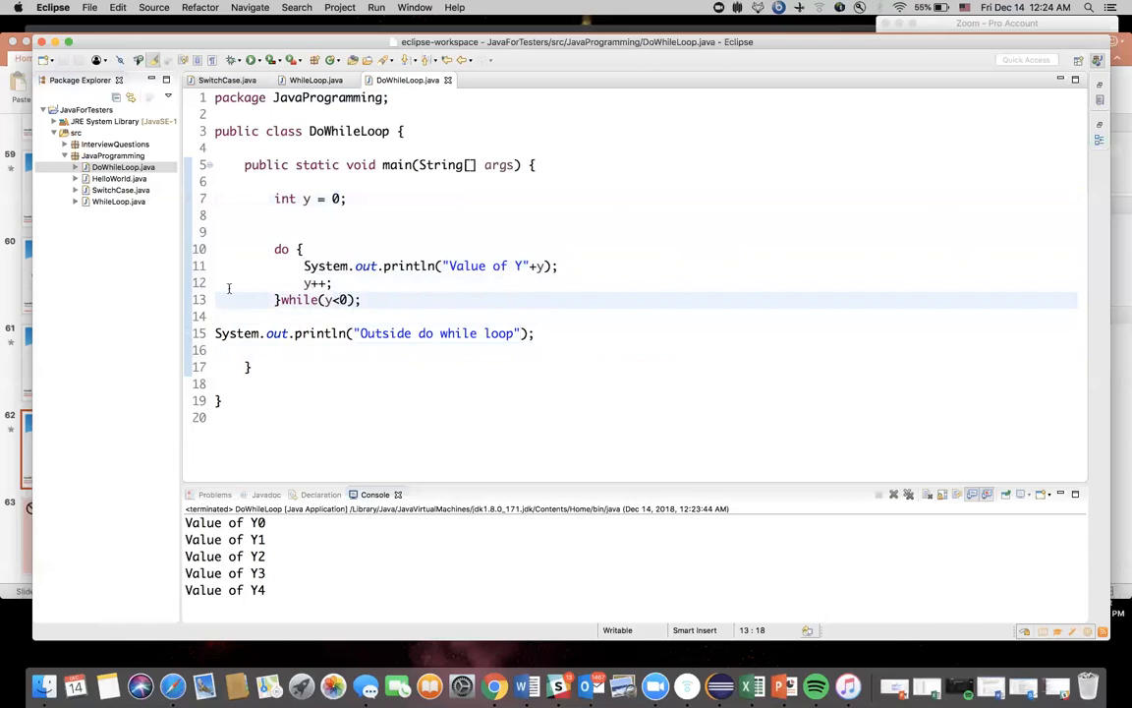
click(318, 283)
text(sy)
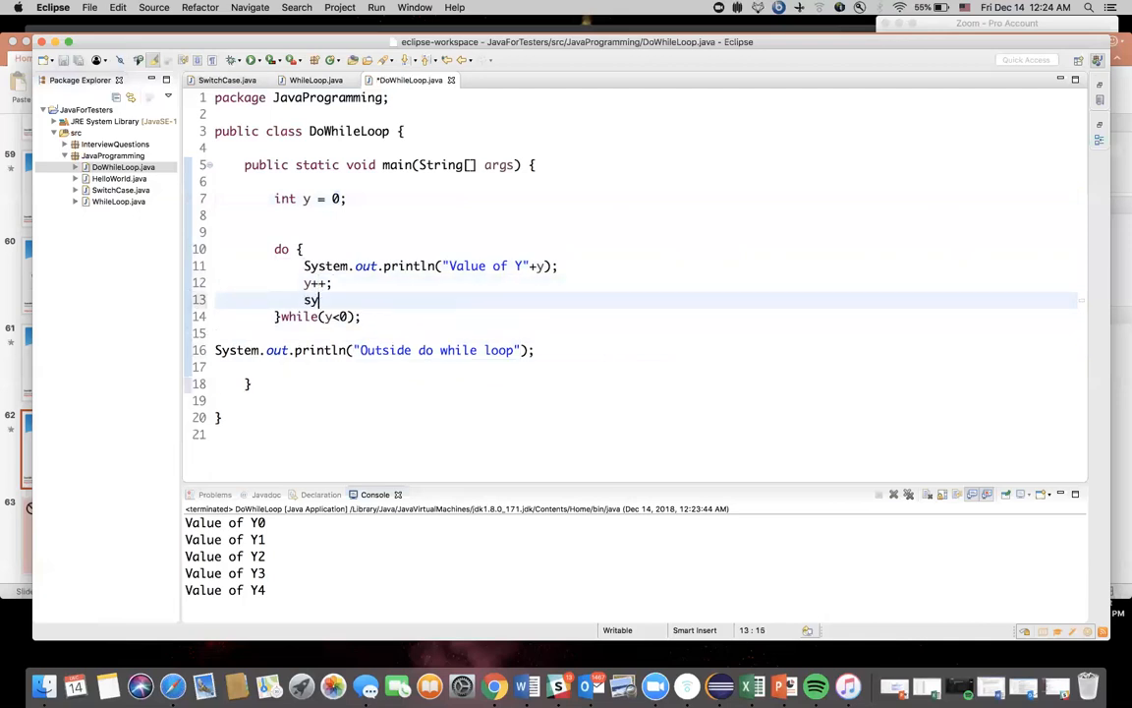
text(so)
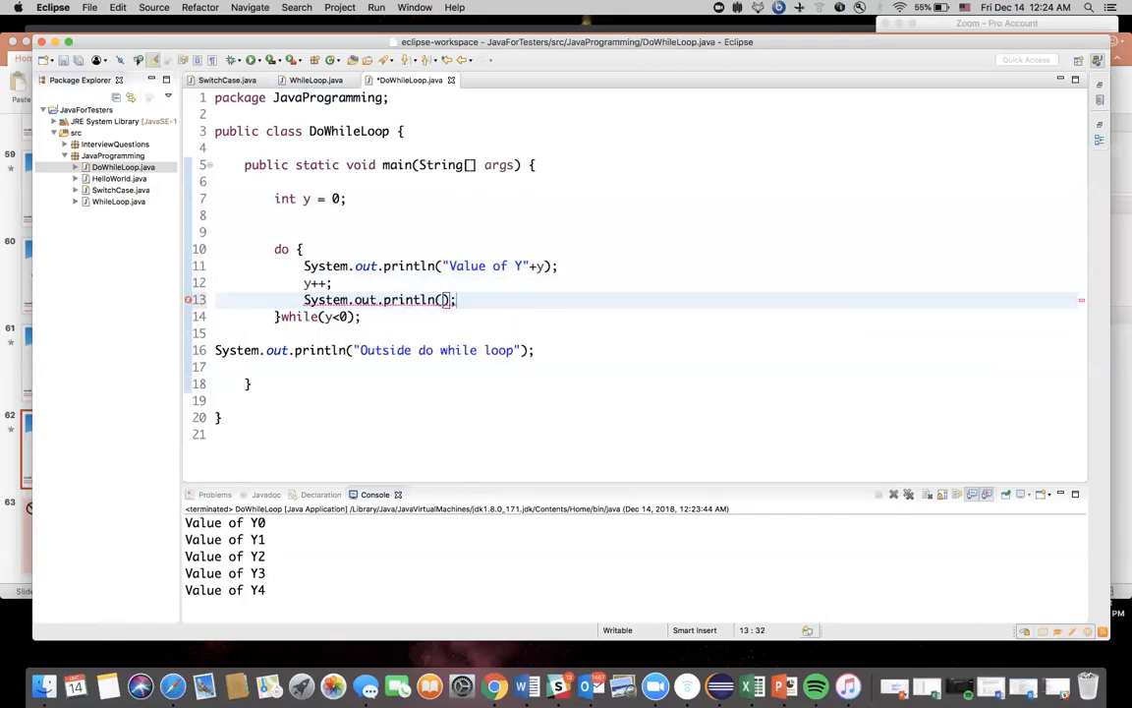
text("")
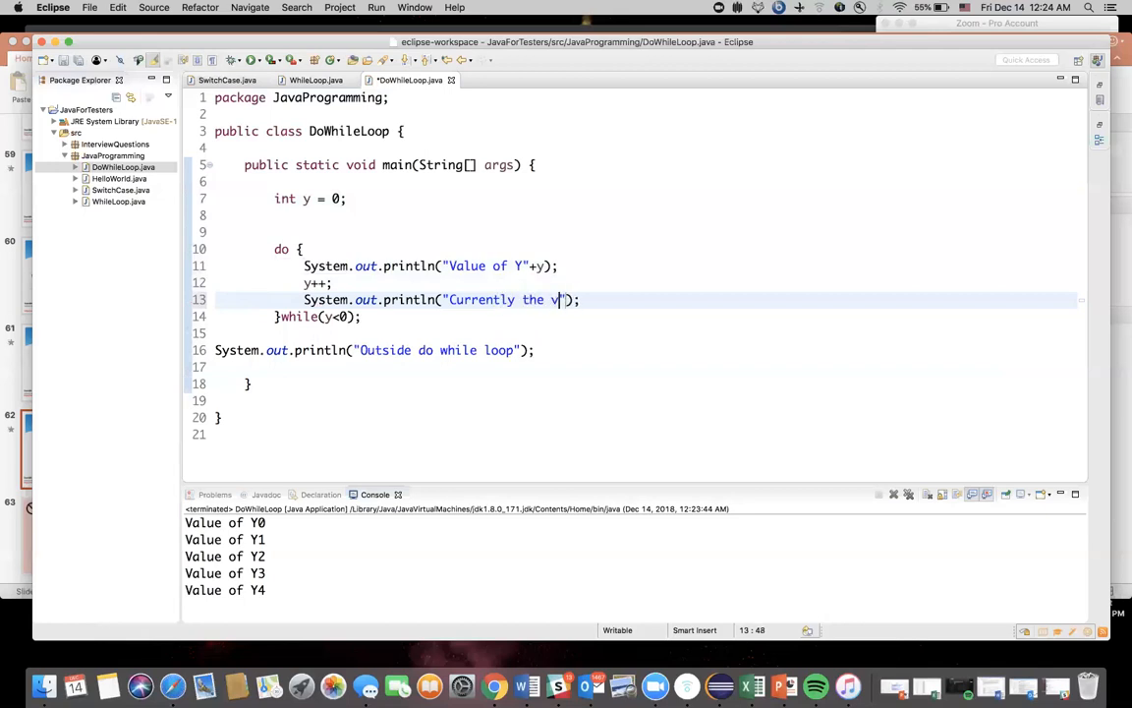
text(alue of Y =)
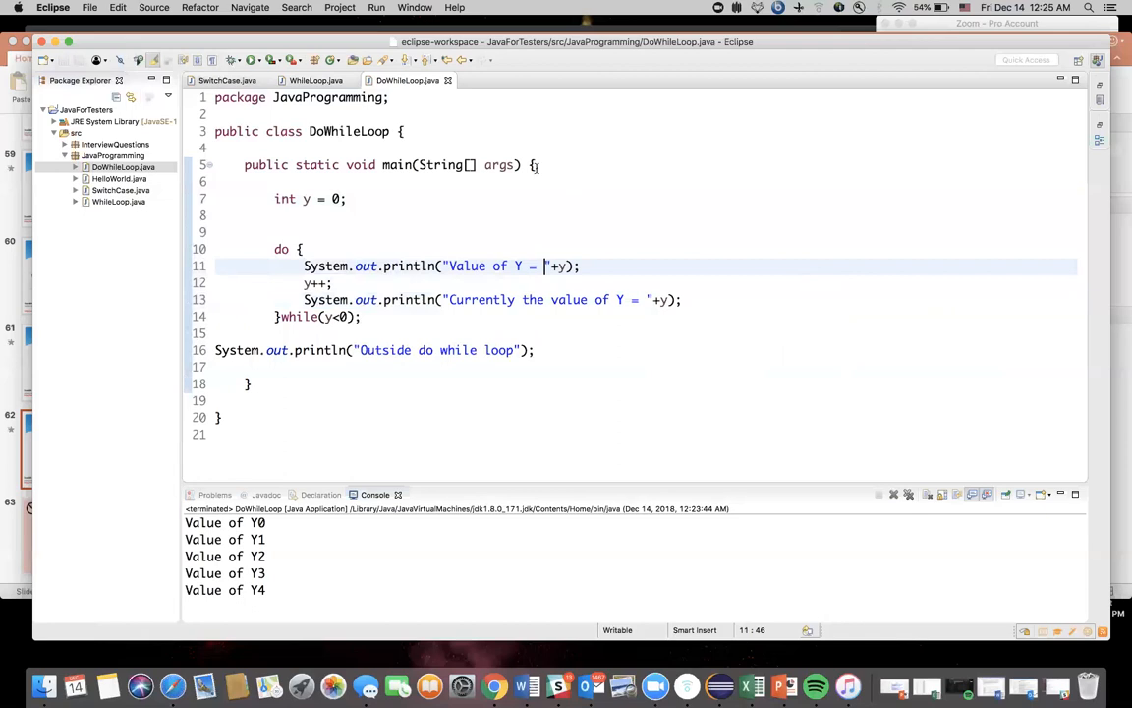
click(250, 60)
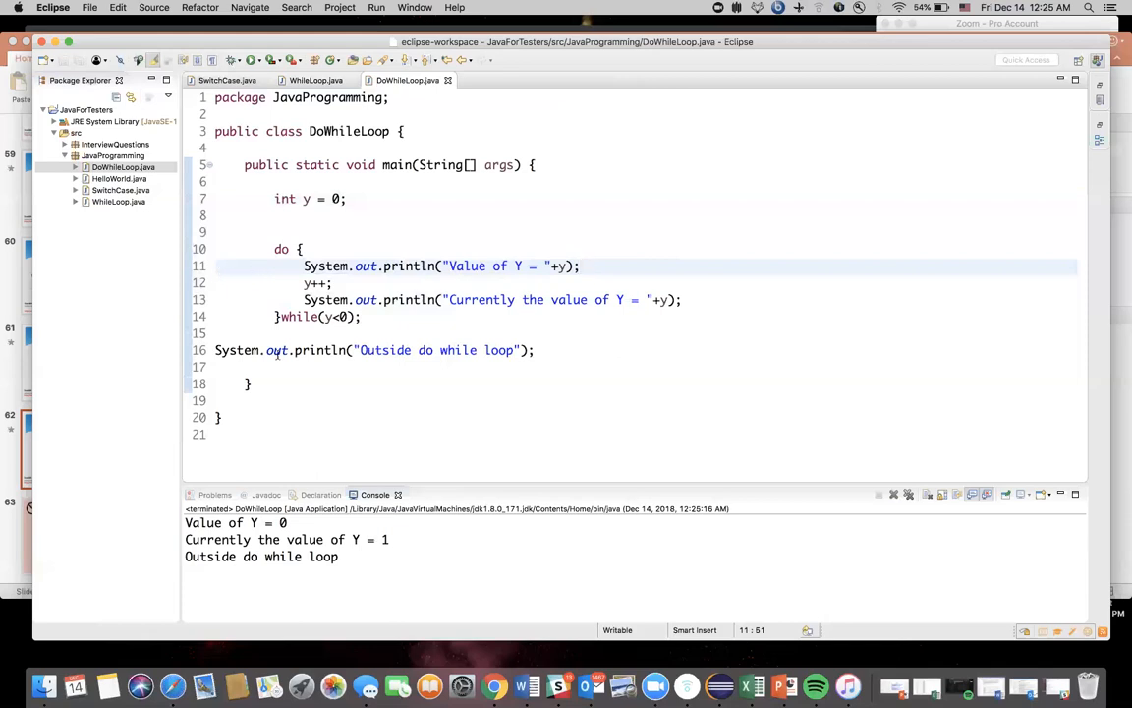
mouse_move(604, 401)
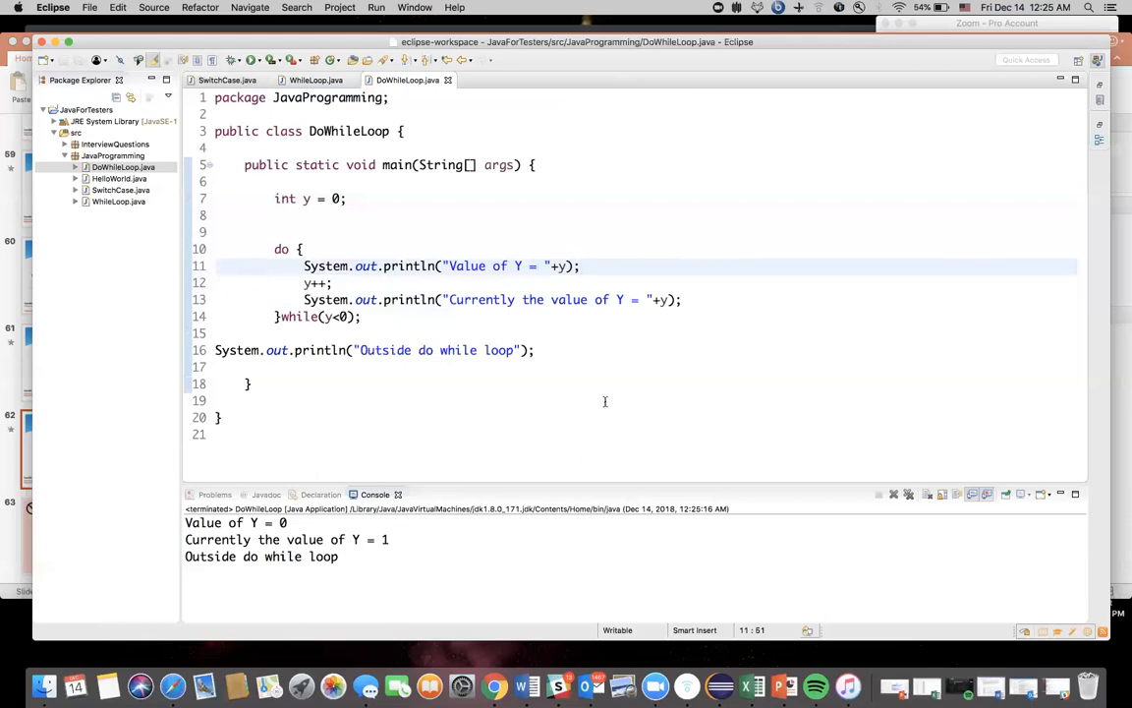
Add an empty brace block after while(y<0), producing an error on line 14
click(581, 266)
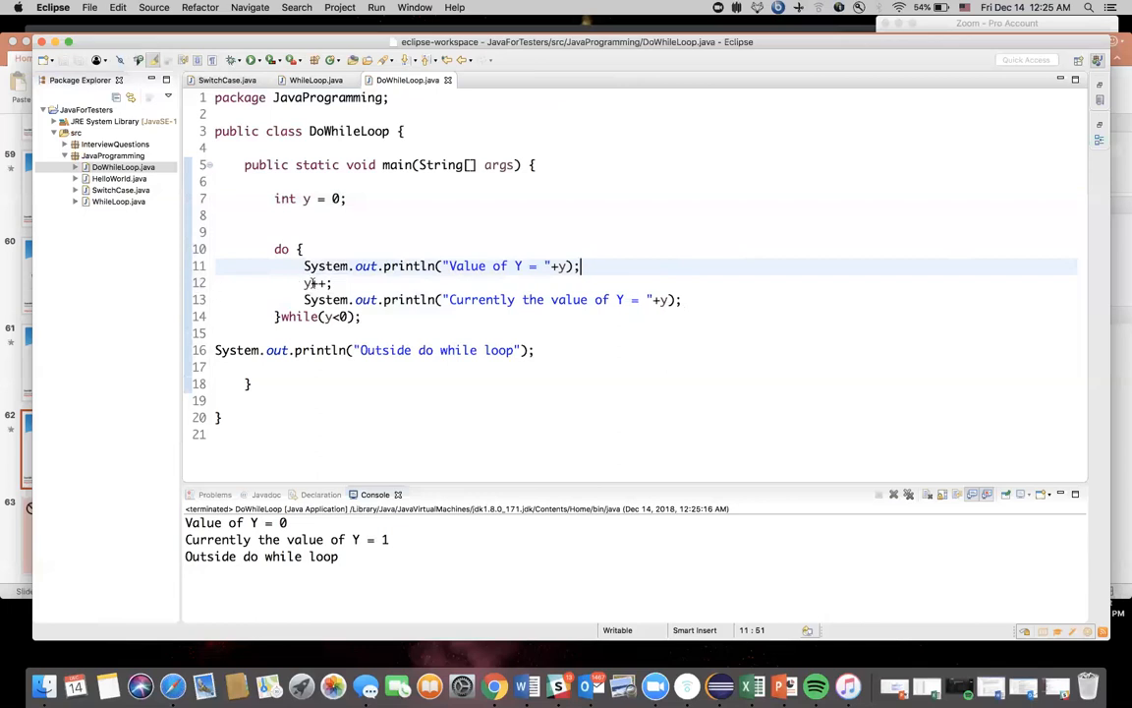
mouse_move(384, 306)
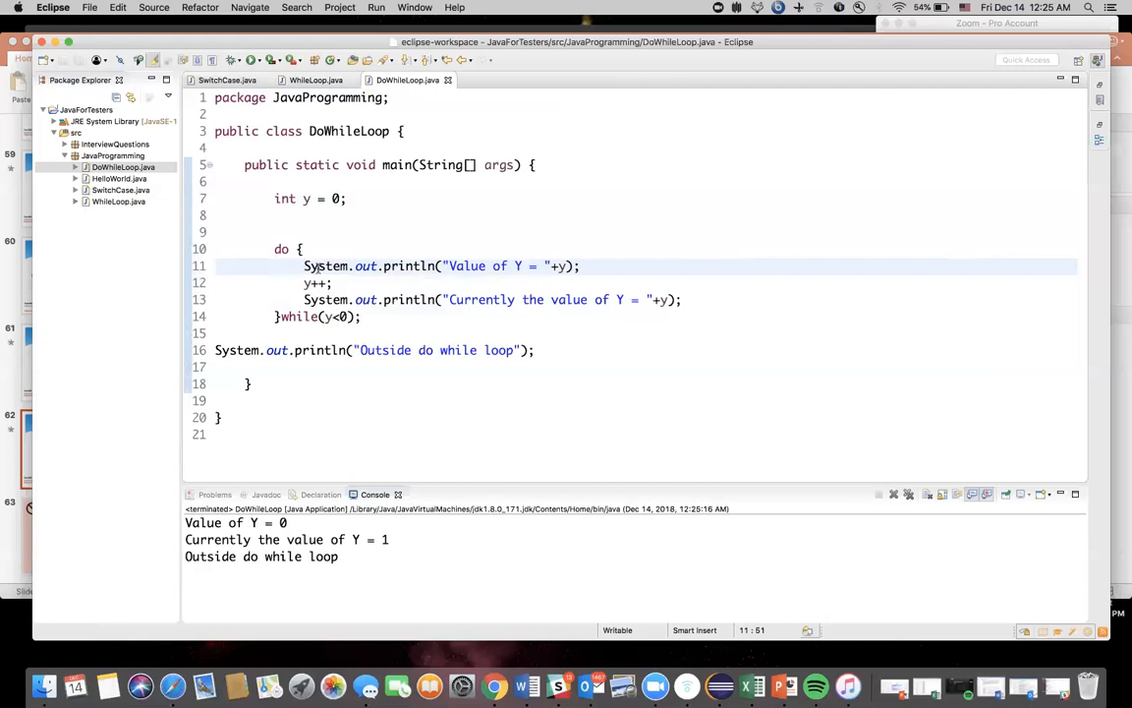
drag(304, 265, 361, 300)
text( {)
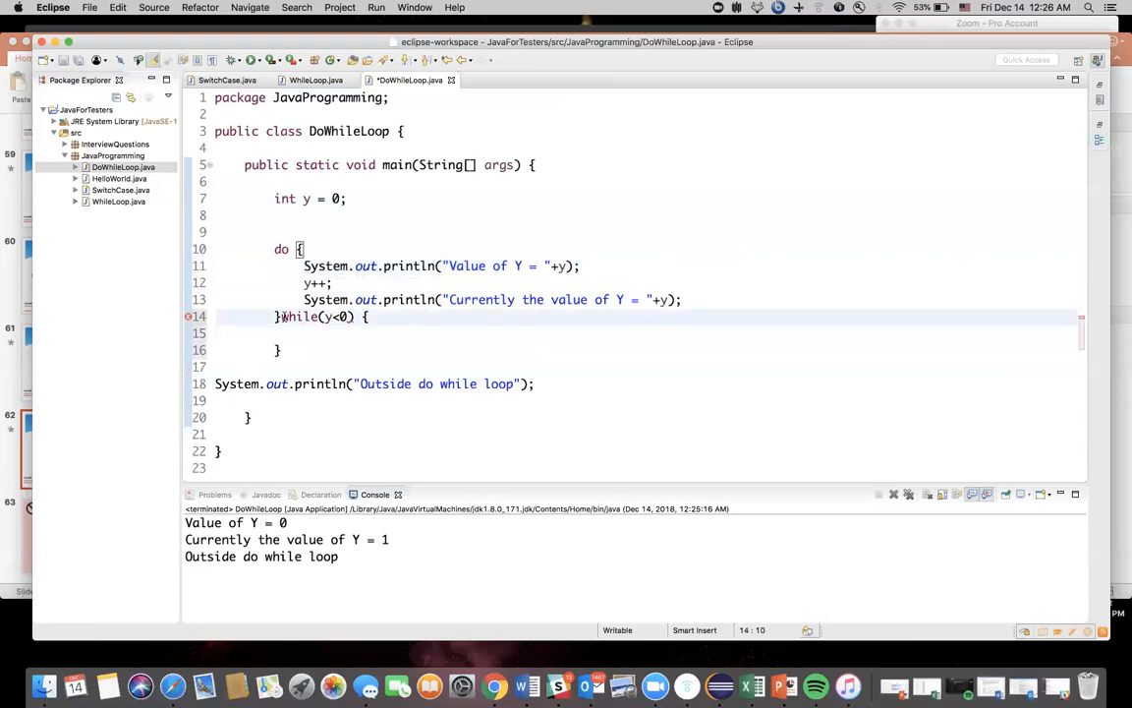
Undo the braces, restore while(y<0); and save the file
text(w)
key(Return)
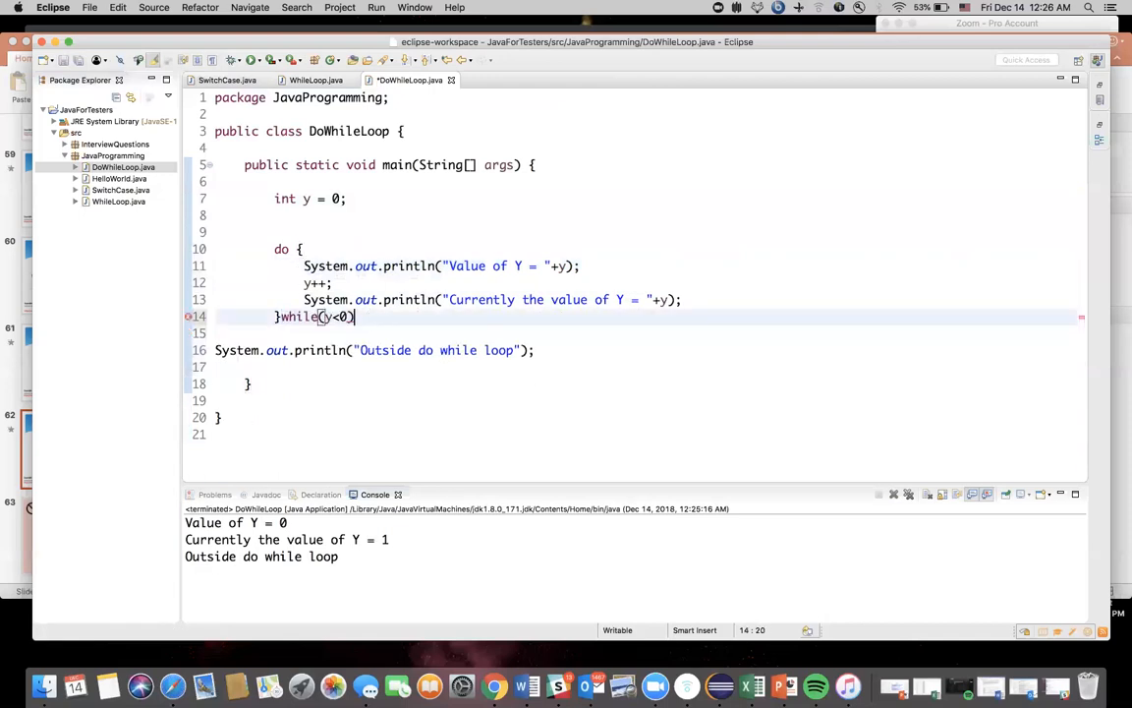
text(;)
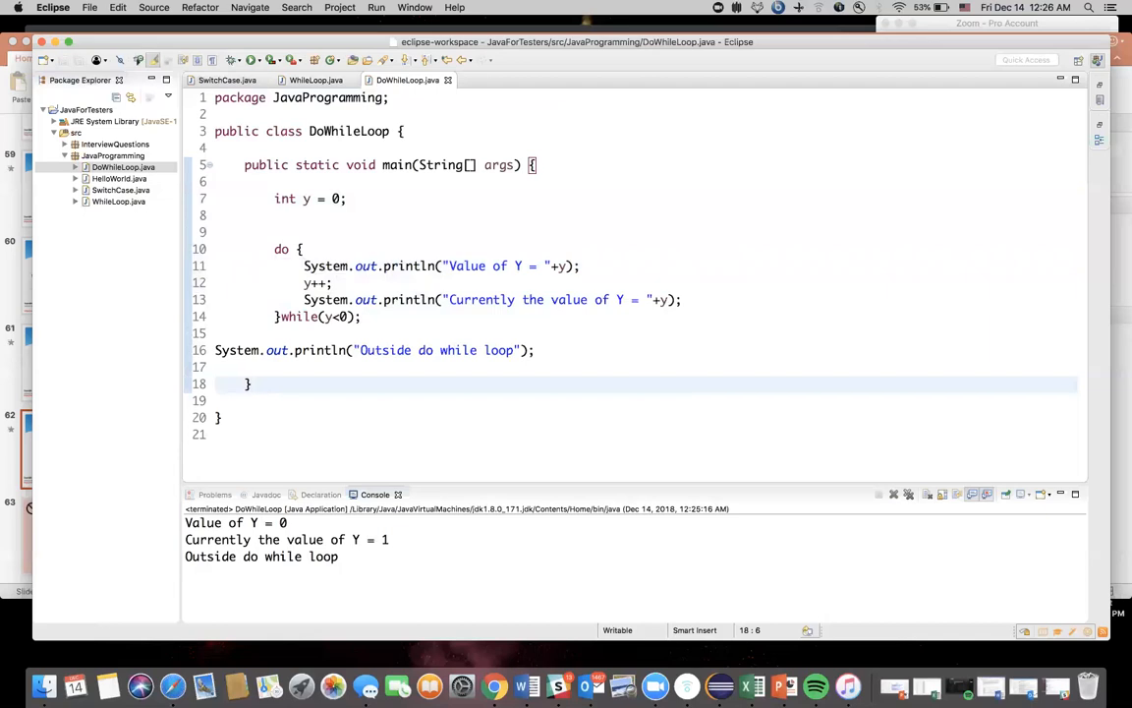
click(250, 384)
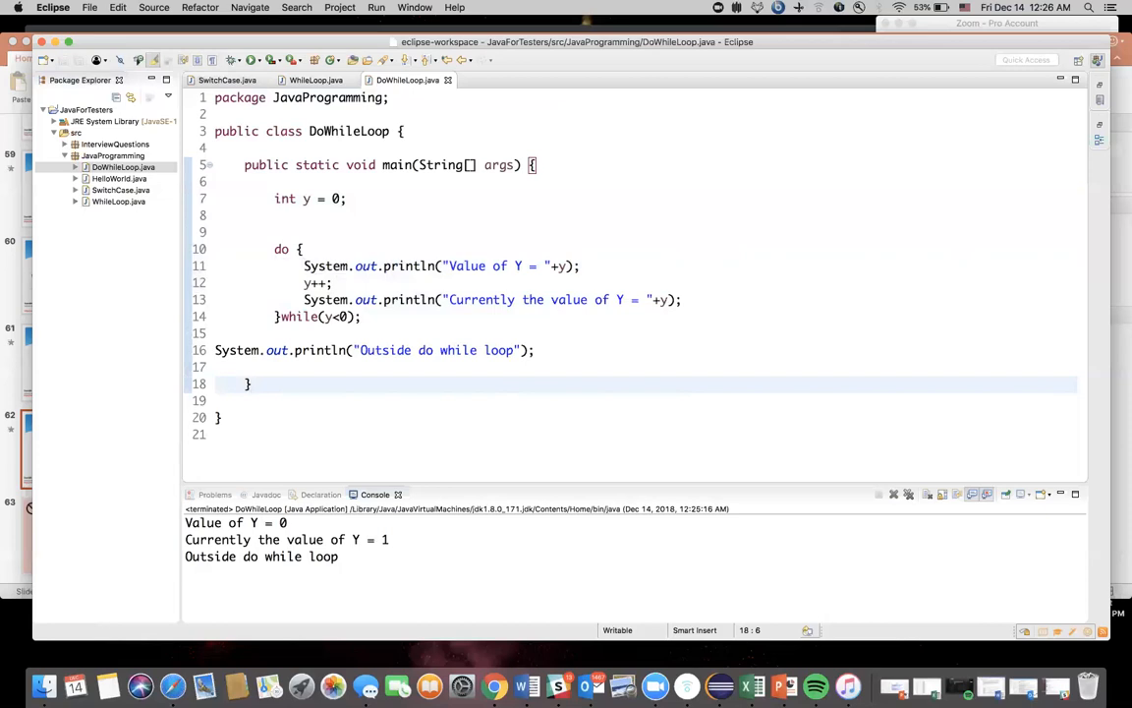
click(251, 384)
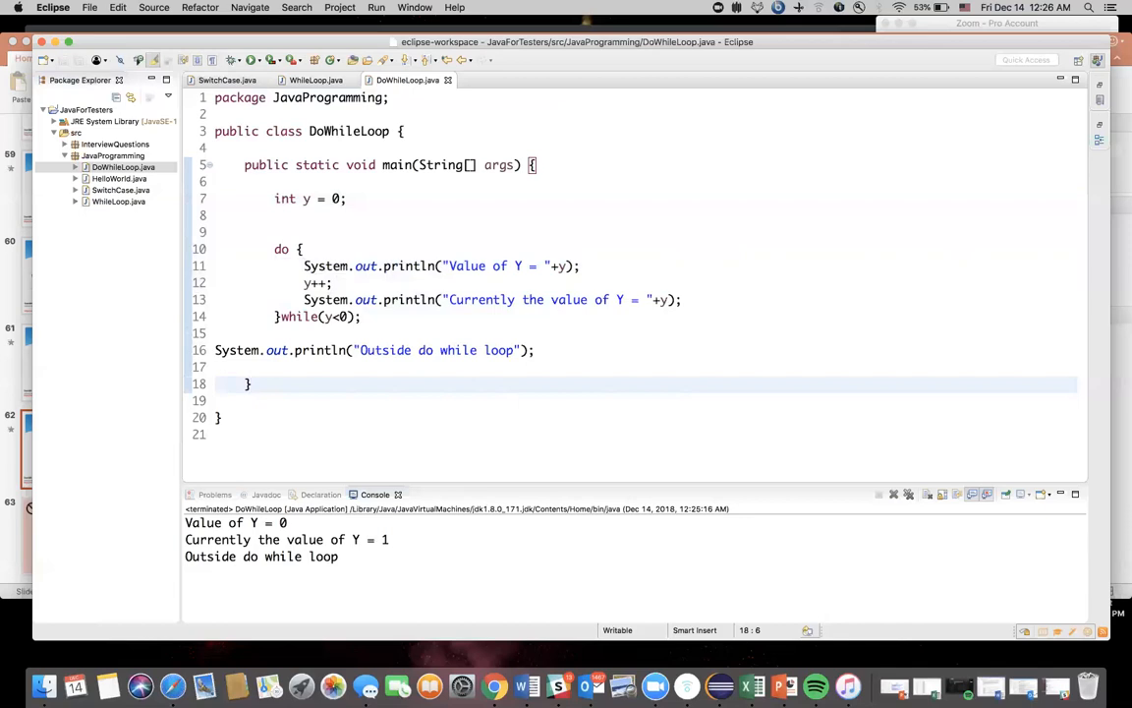
click(251, 383)
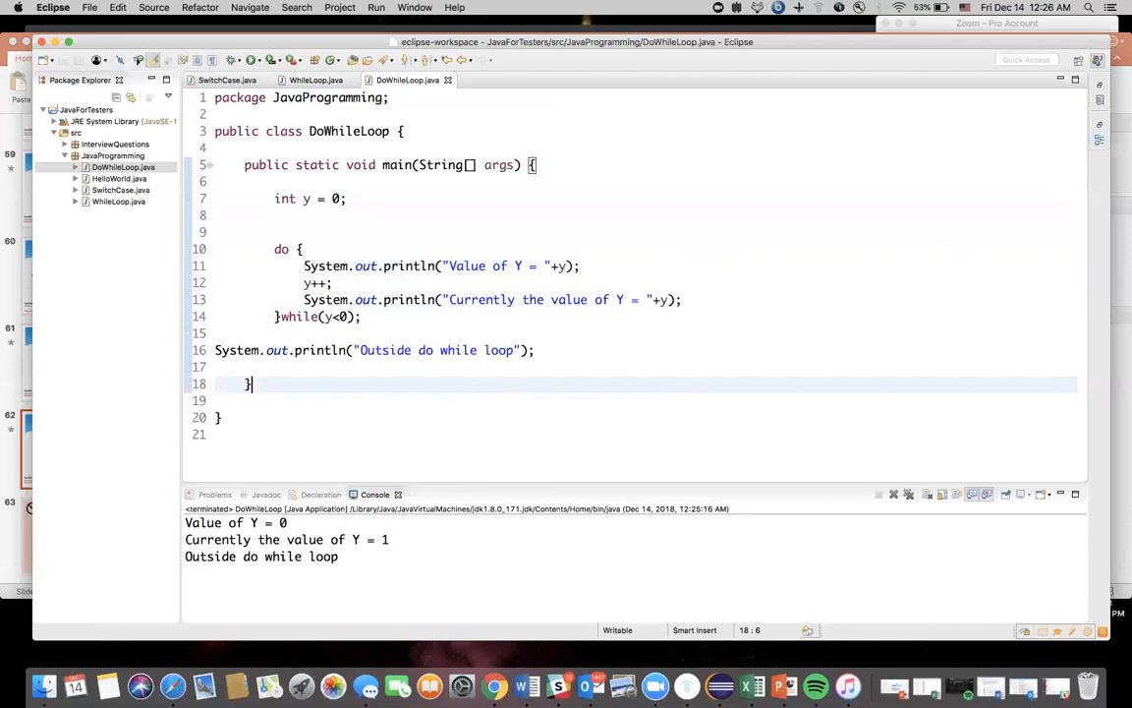